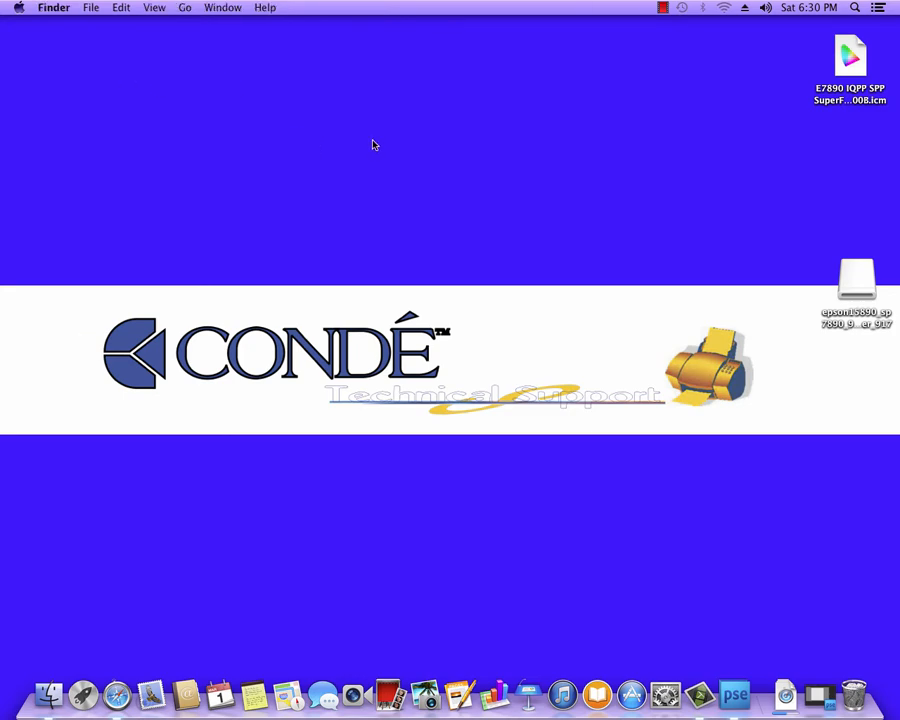
mouse_move(320, 149)
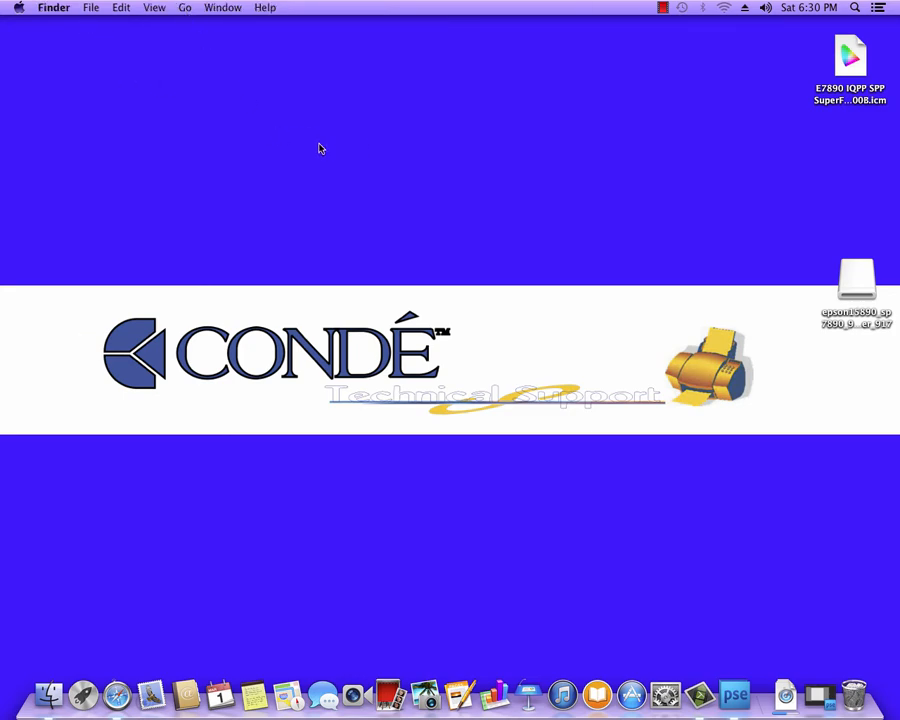
Open Finder's Go to Folder prompt with the /Library/ColorSync/Profiles path
left_click(182, 7)
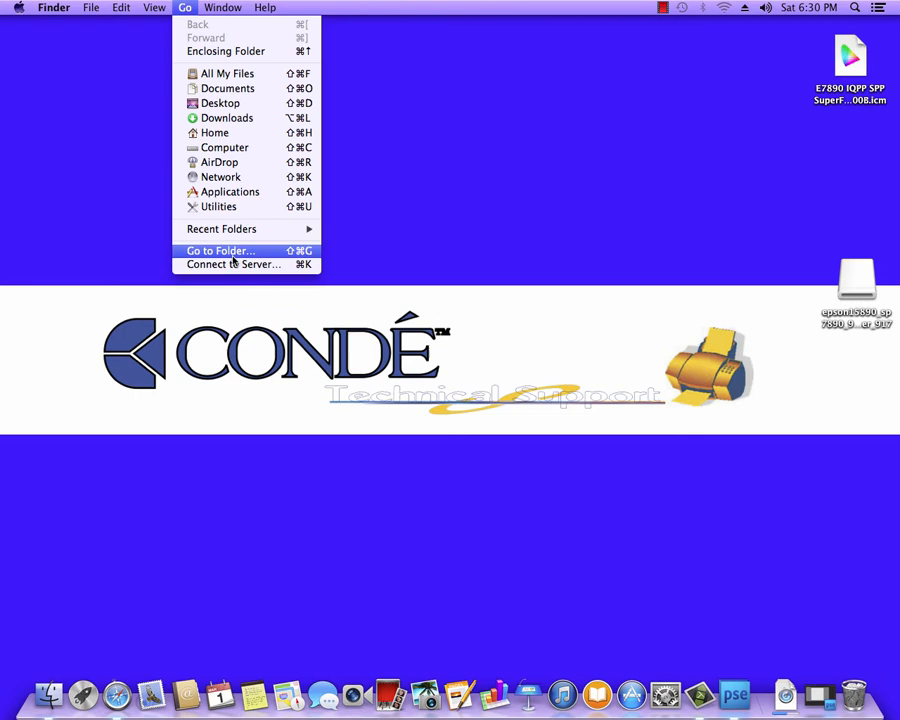
left_click(219, 250)
type("/Library/ColorSync/Profiles")
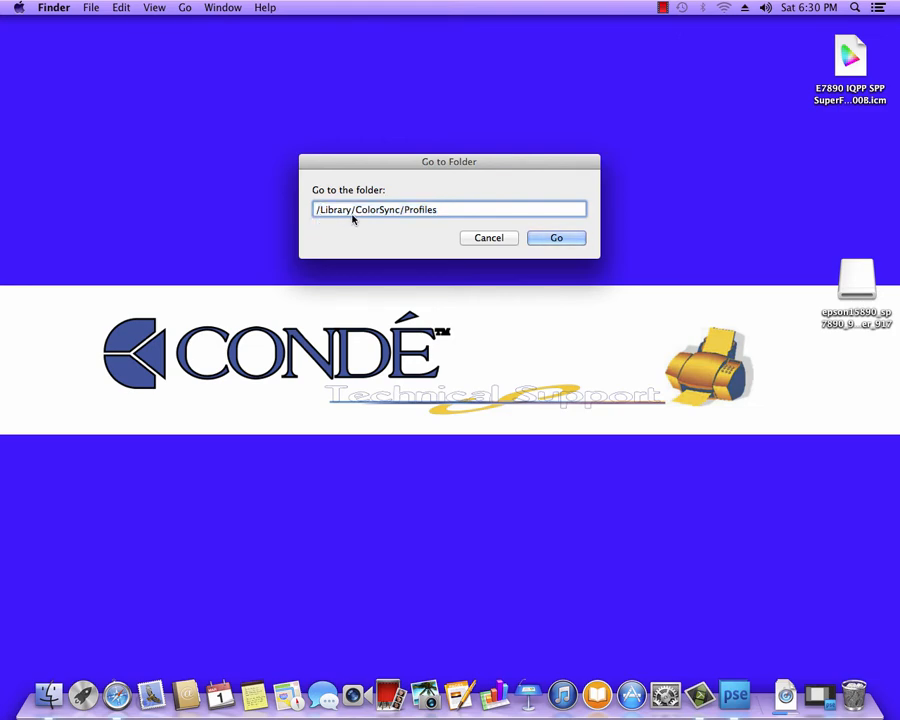
mouse_move(396, 213)
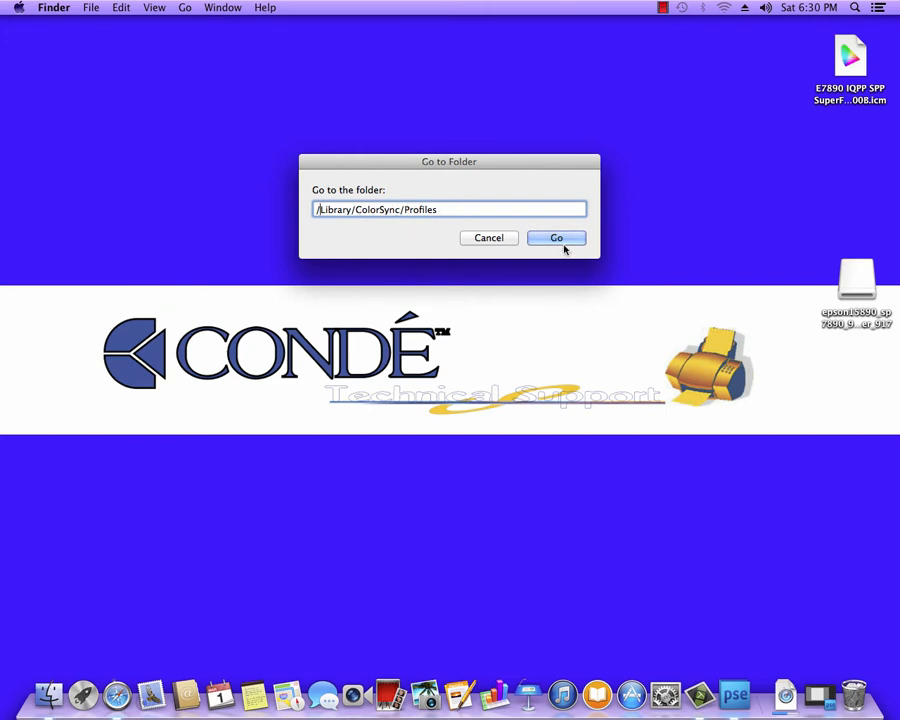
Copy the desktop E7890 SuperFine Poplin .icm profile into Profiles, replacing the old copy with admin approval
left_click(556, 237)
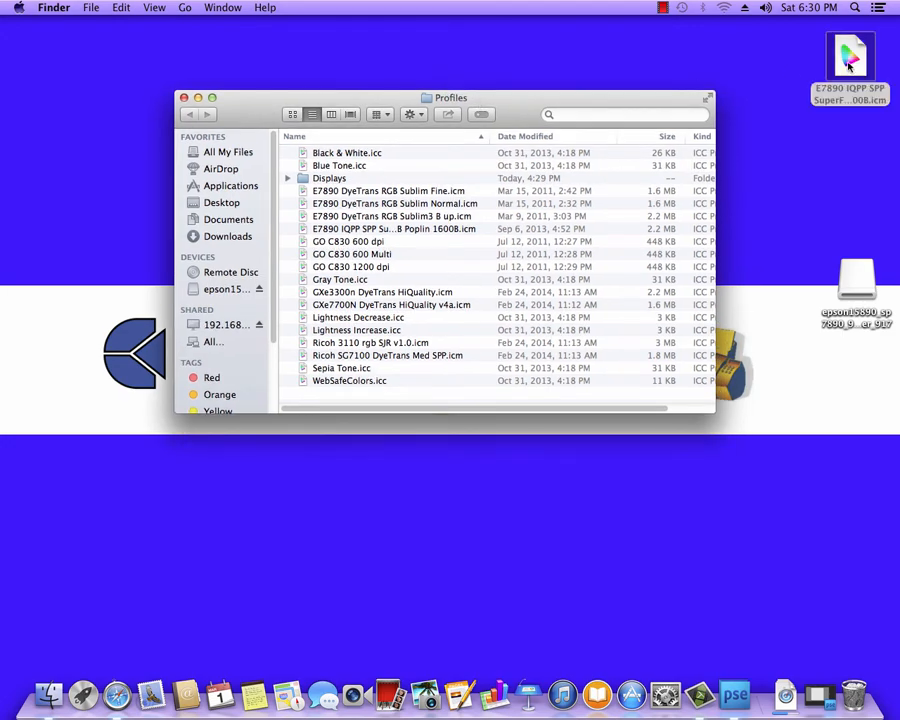
right_click(859, 50)
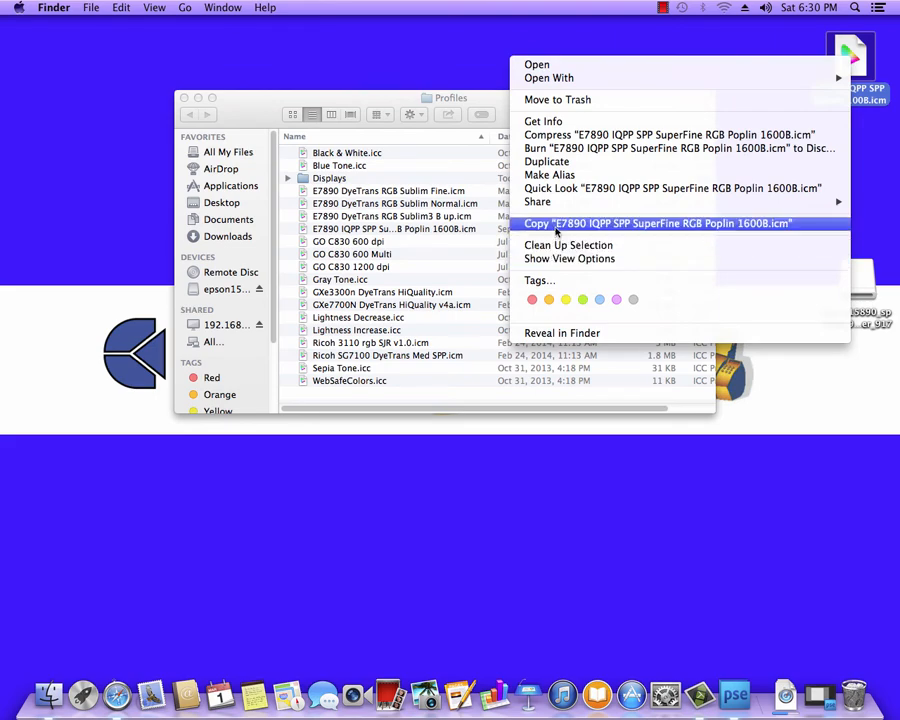
left_click(655, 223)
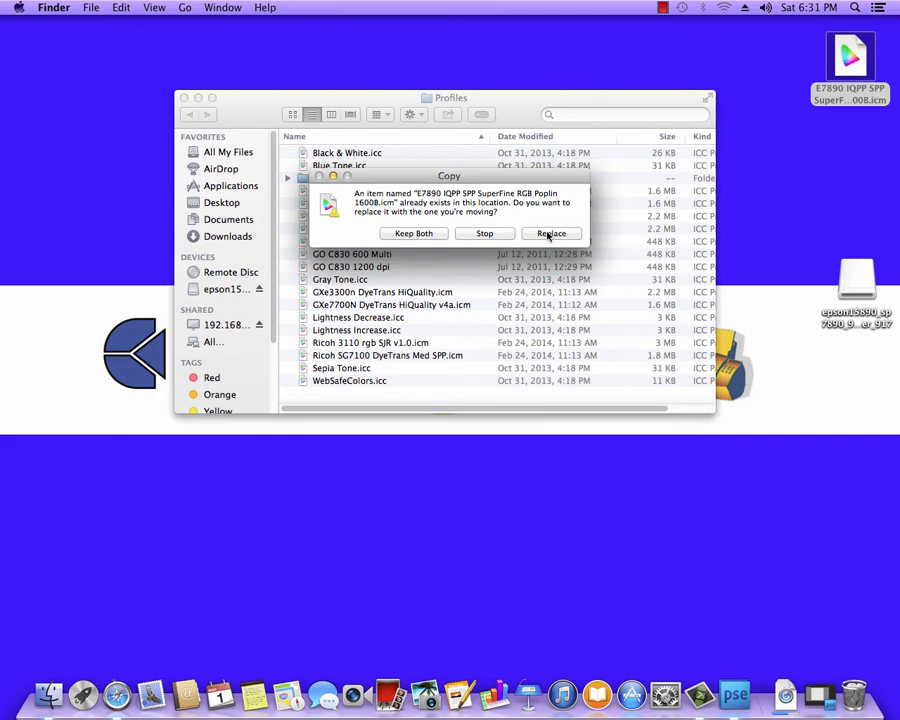
left_click(551, 233)
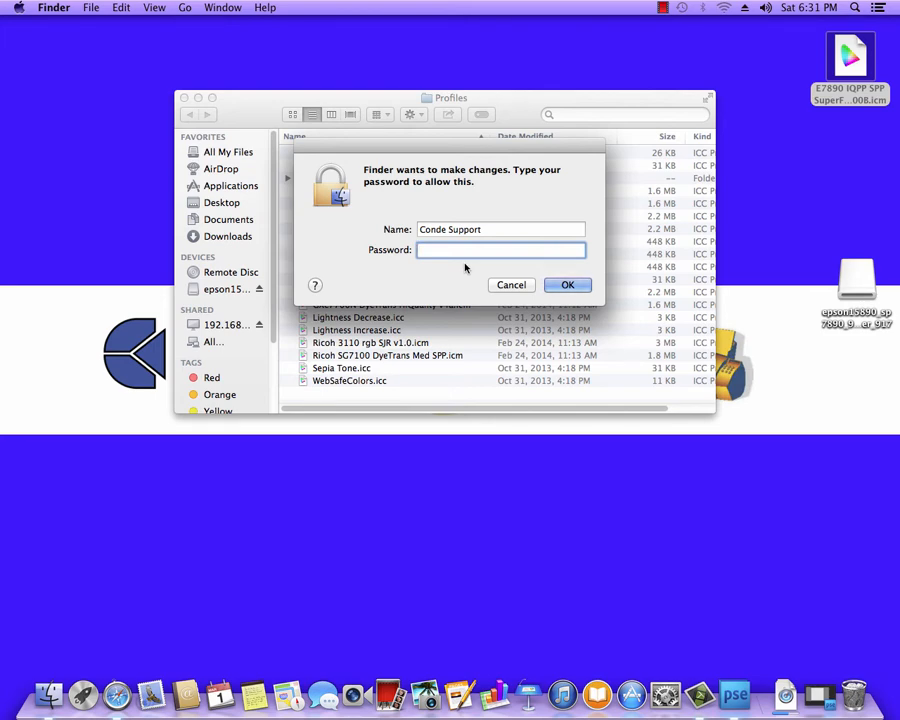
left_click(568, 285)
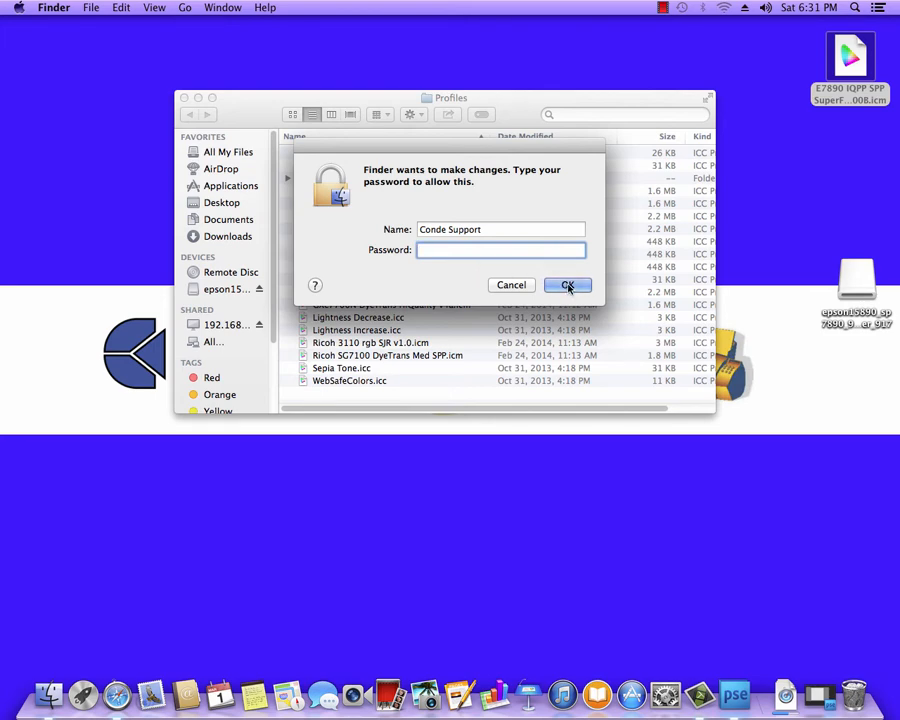
left_click(567, 285)
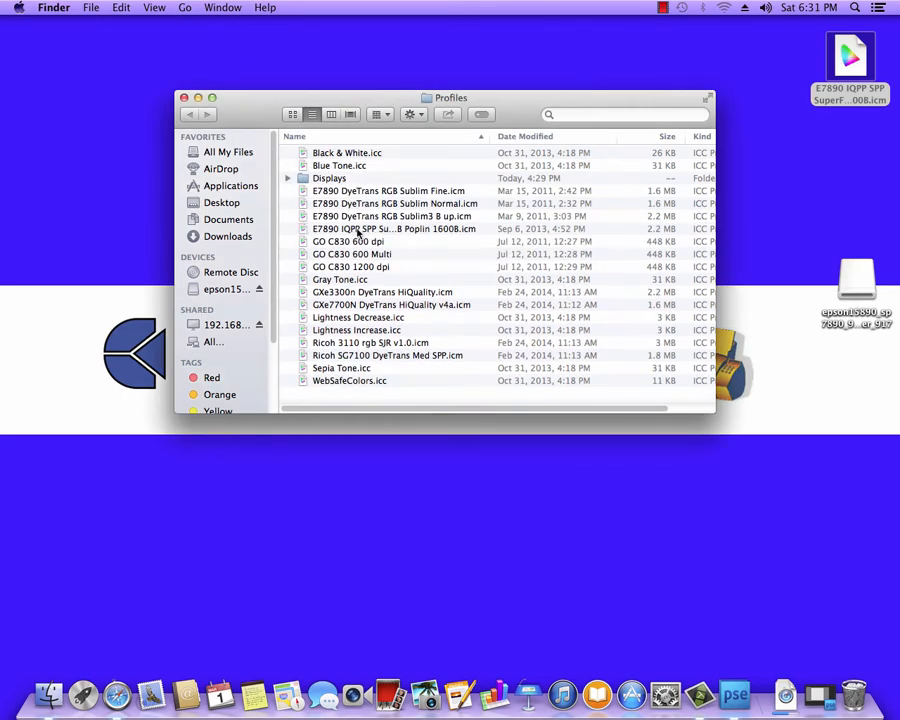
left_click(384, 228)
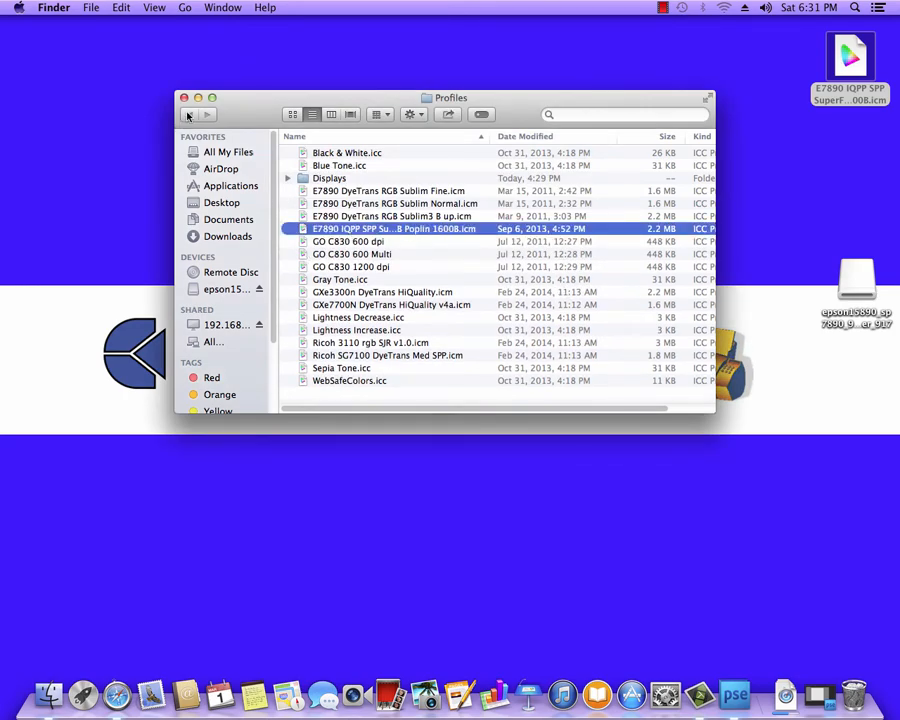
Close the Profiles window and select the Epson driver disk image on the desktop
left_click(185, 97)
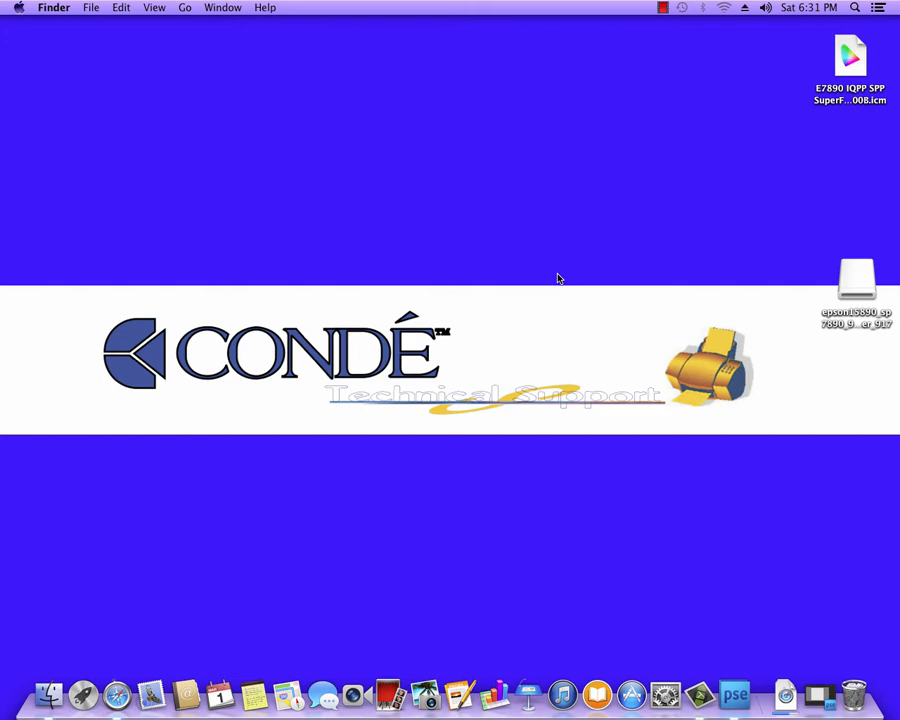
mouse_move(534, 217)
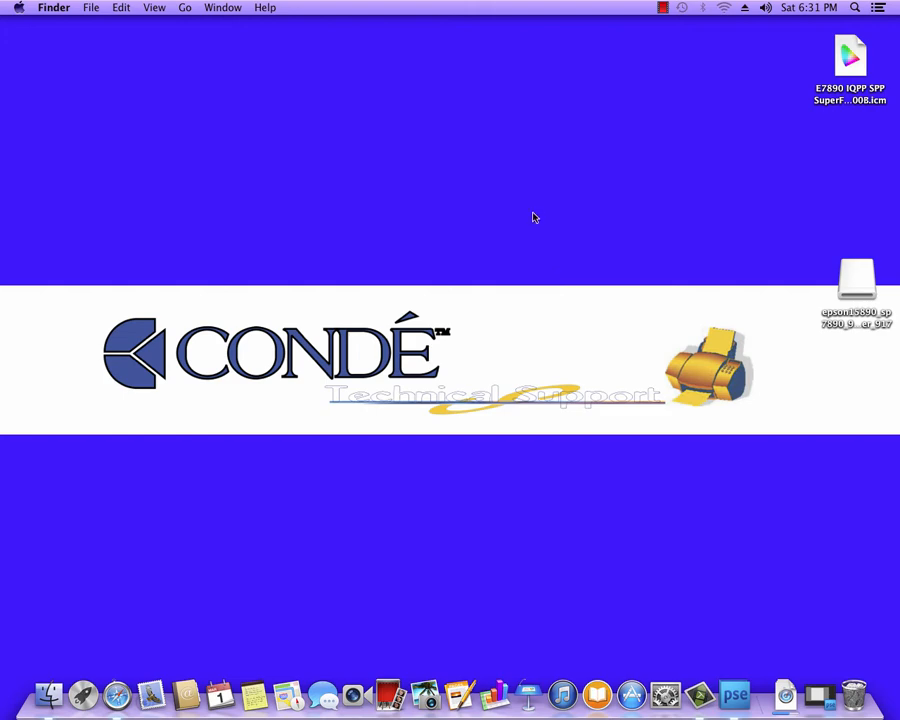
mouse_move(531, 207)
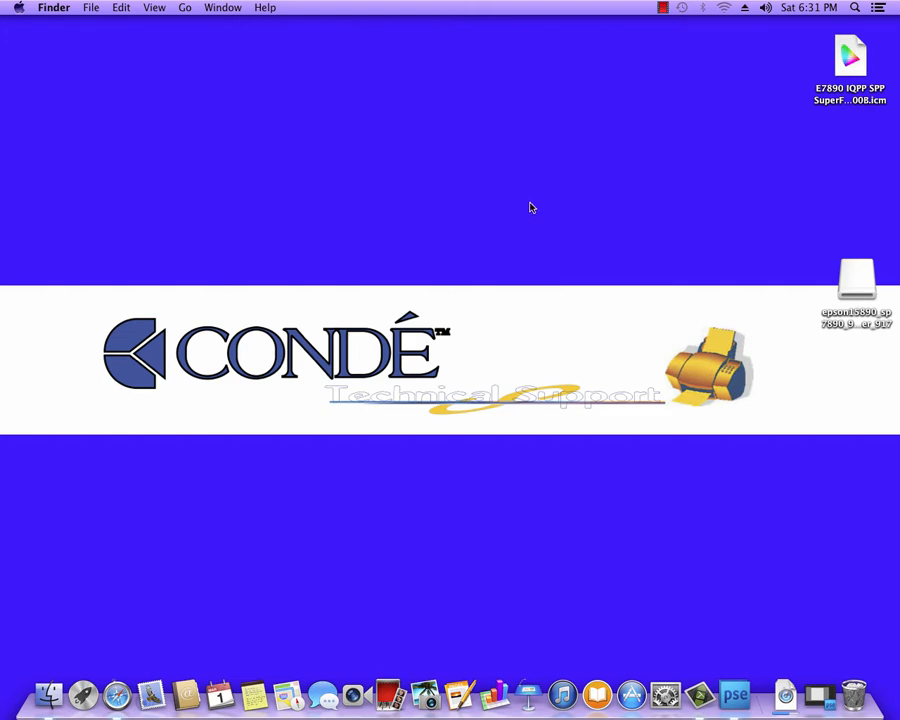
left_click(847, 278)
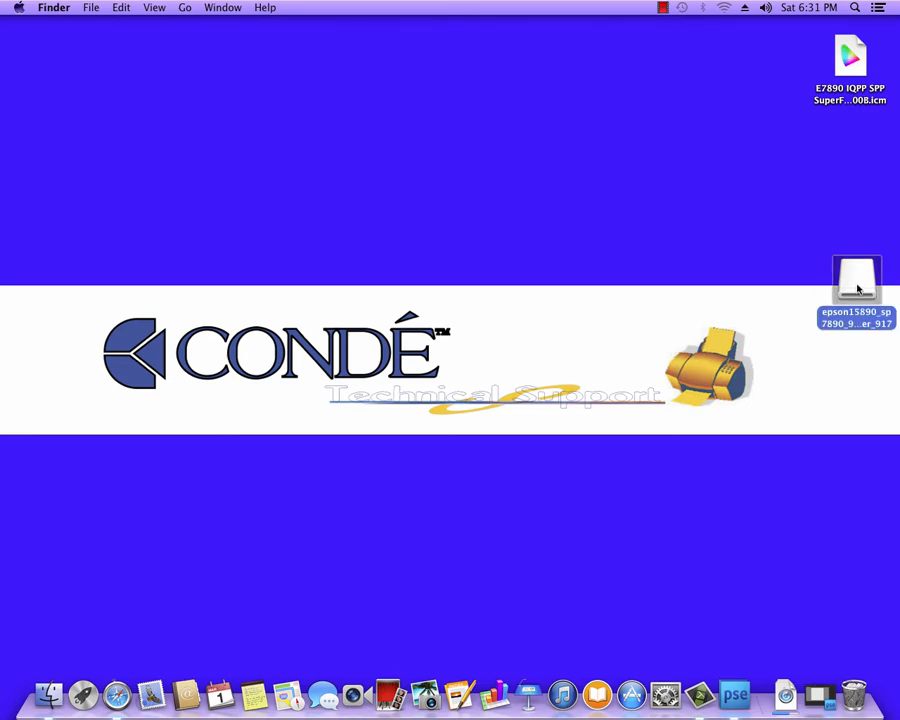
Open the Epson driver disk, launch EPSON Printer.pkg, and agree to its license
double_click(843, 275)
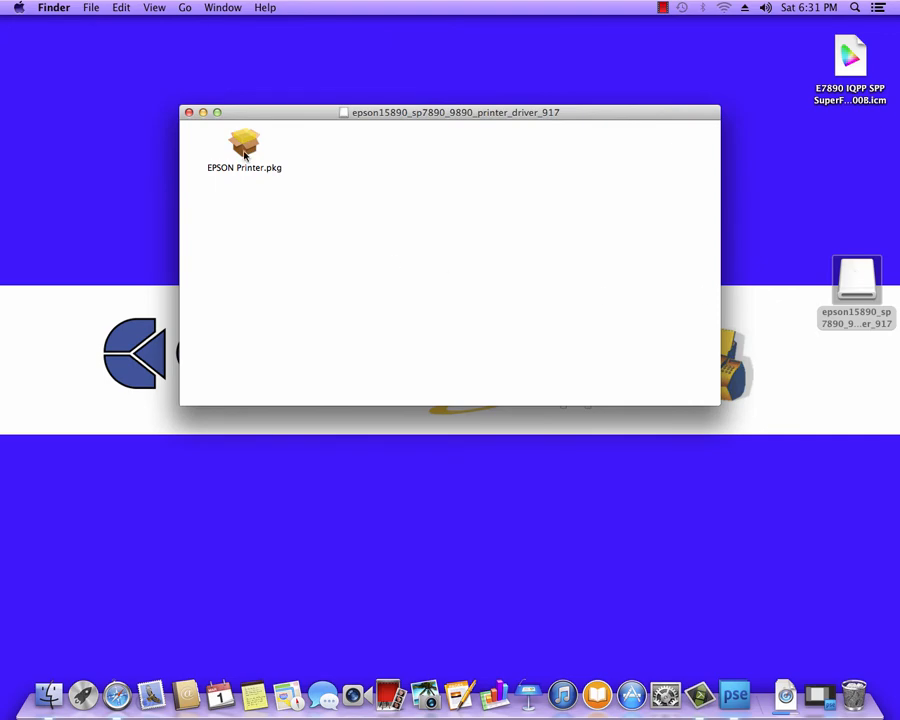
double_click(244, 140)
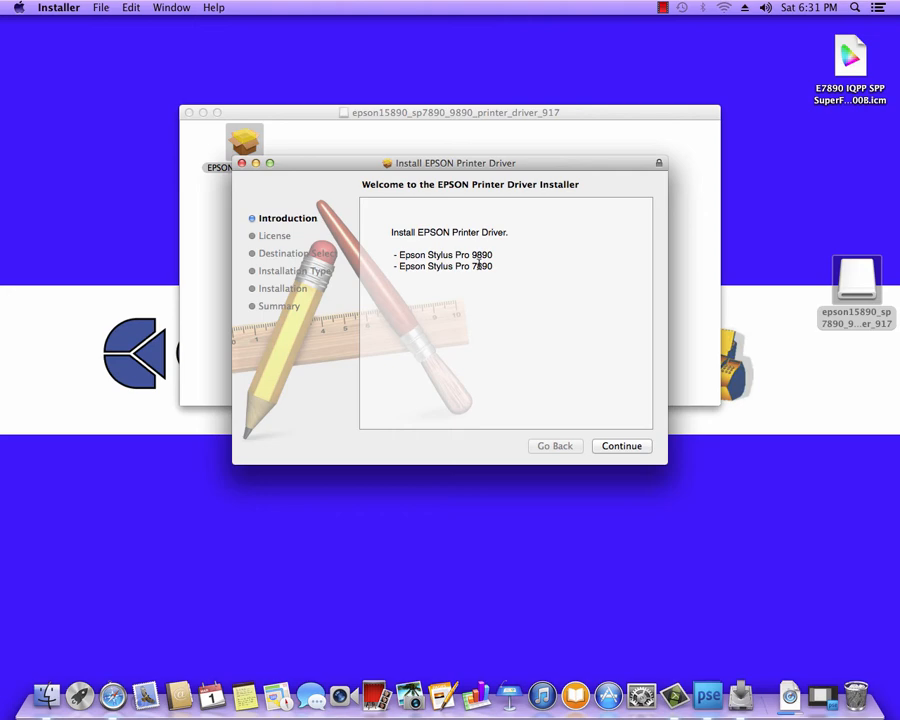
mouse_move(632, 461)
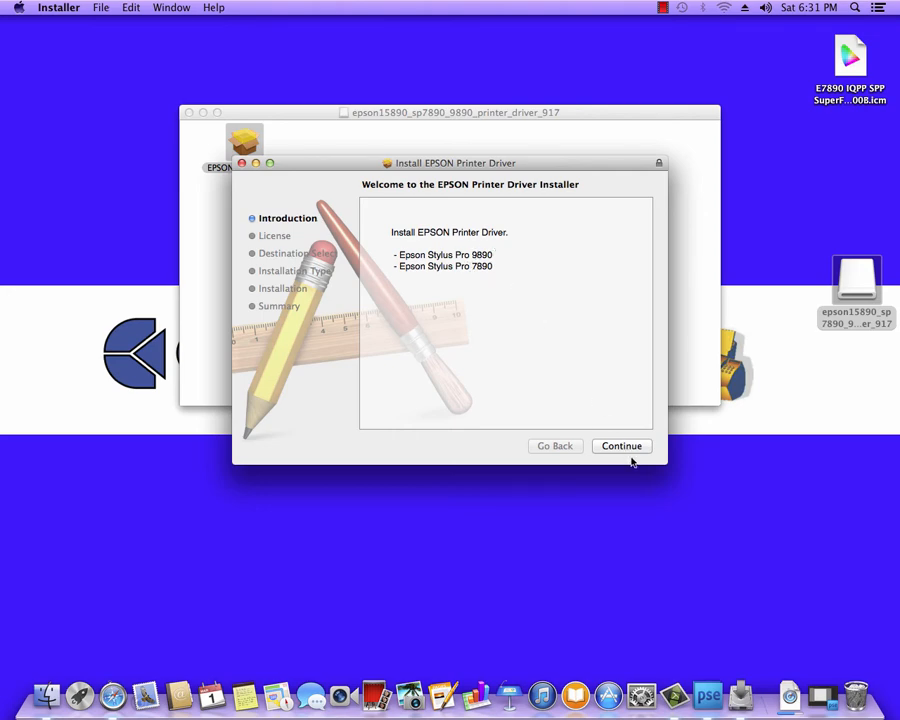
left_click(621, 446)
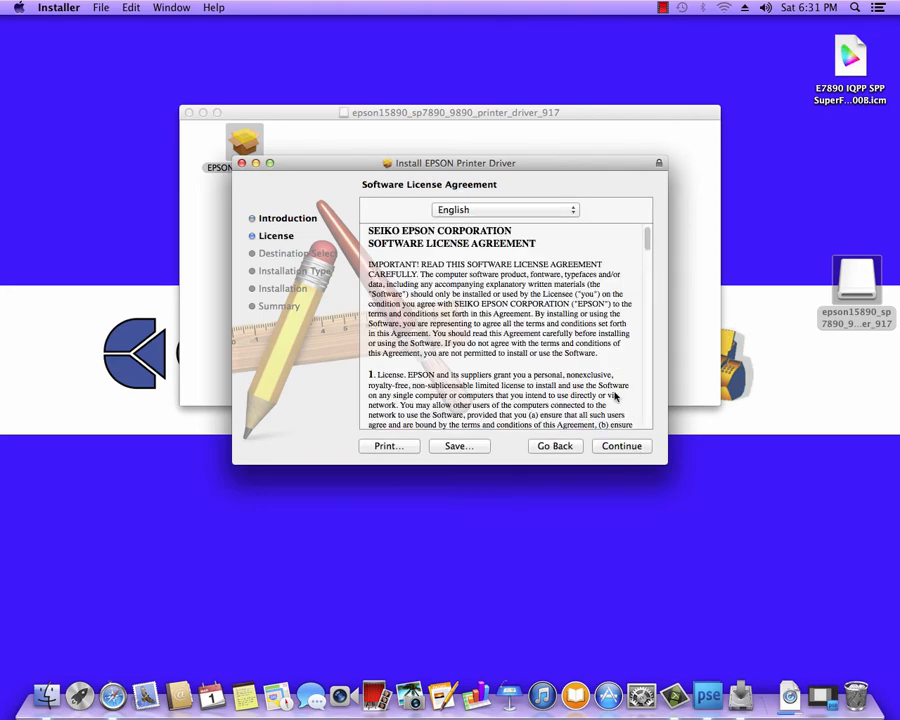
left_click(621, 446)
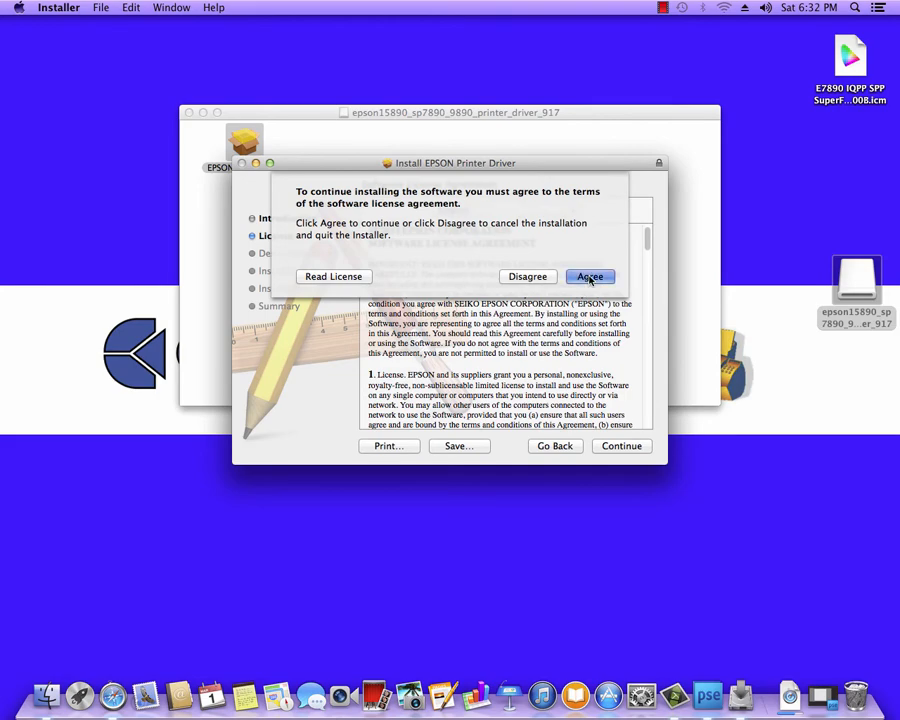
left_click(589, 276)
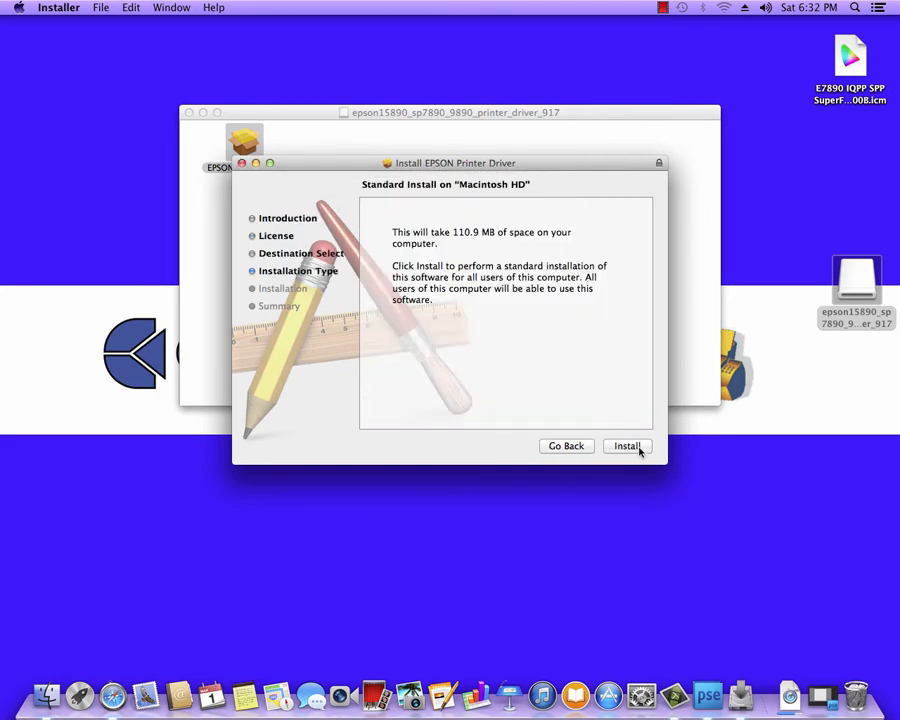
Run the standard driver install on Macintosh HD with the admin password, then close Installer
left_click(627, 446)
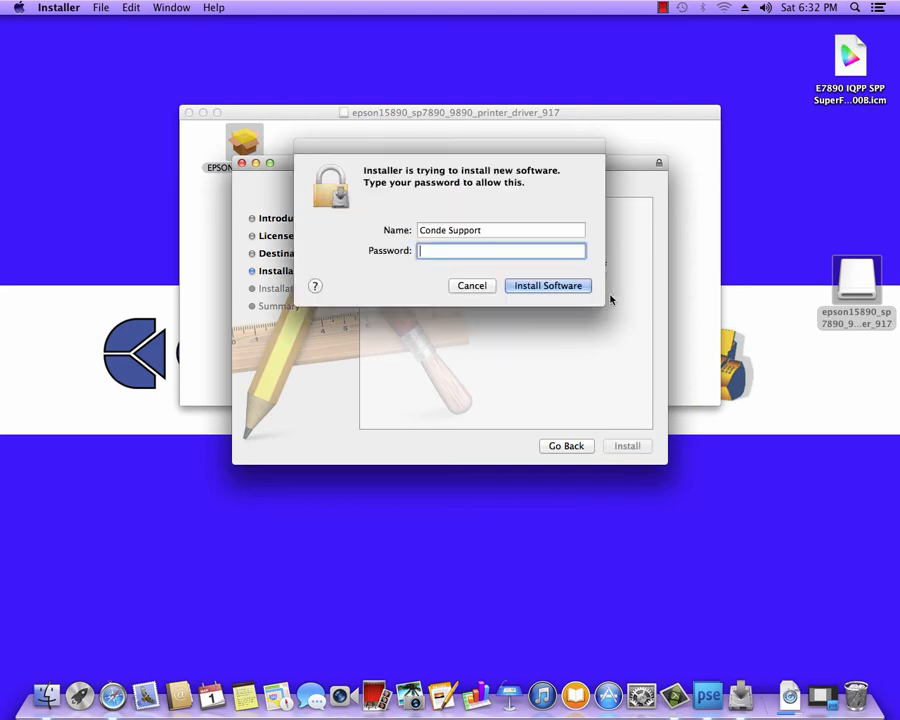
mouse_move(478, 215)
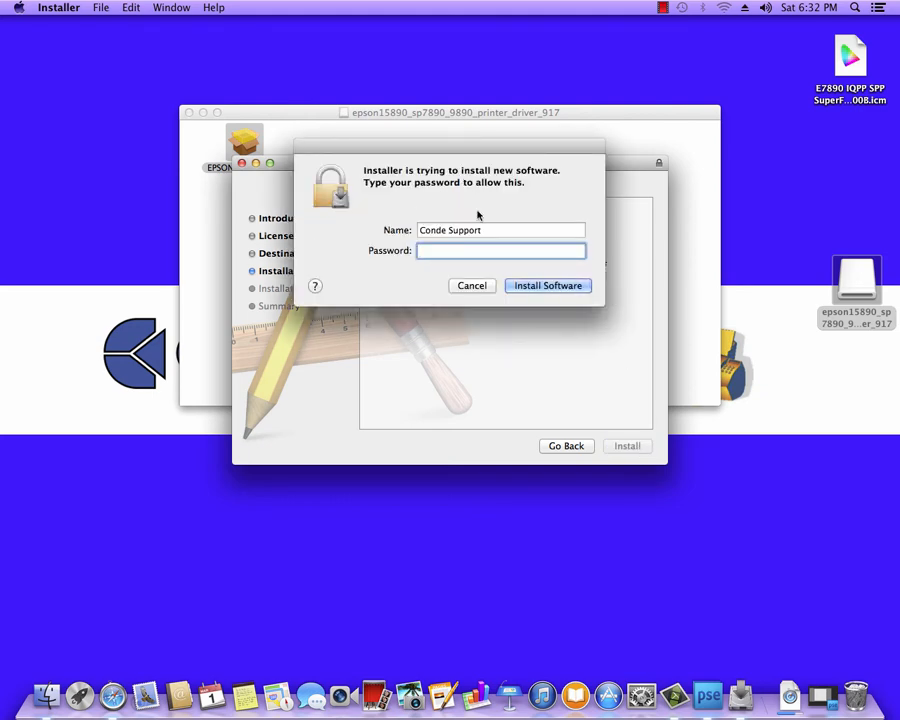
left_click(547, 285)
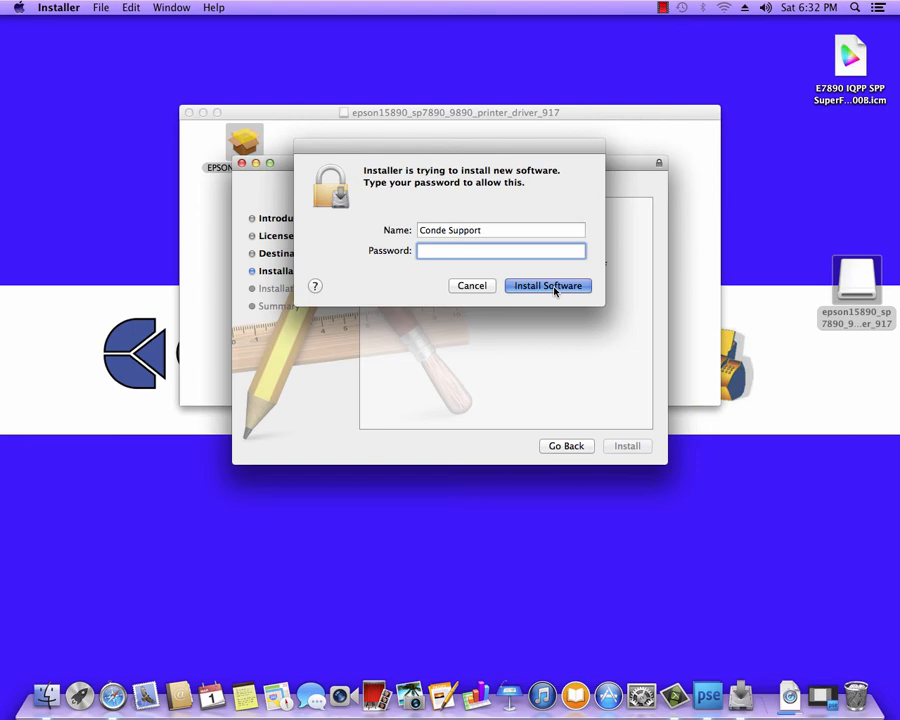
left_click(547, 285)
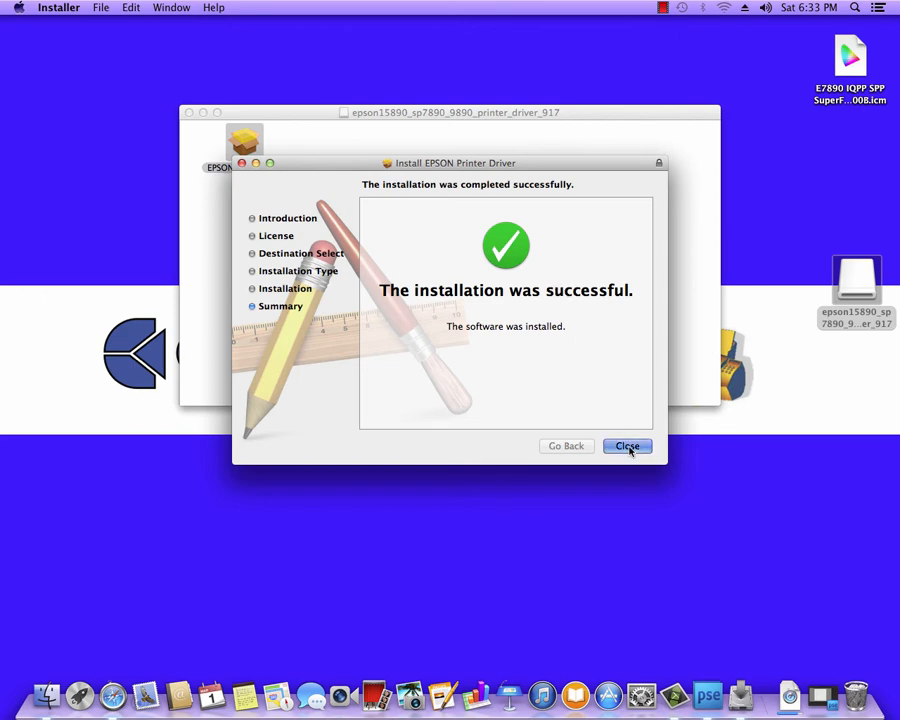
left_click(626, 446)
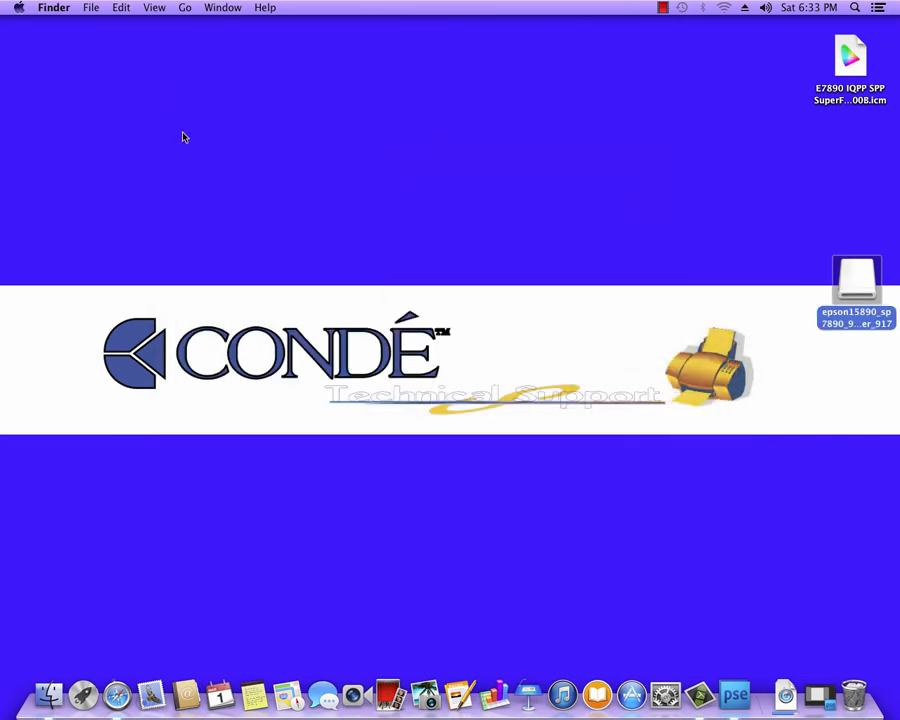
Open Printers & Scanners in System Preferences and bring up the Add printer window
left_click(26, 7)
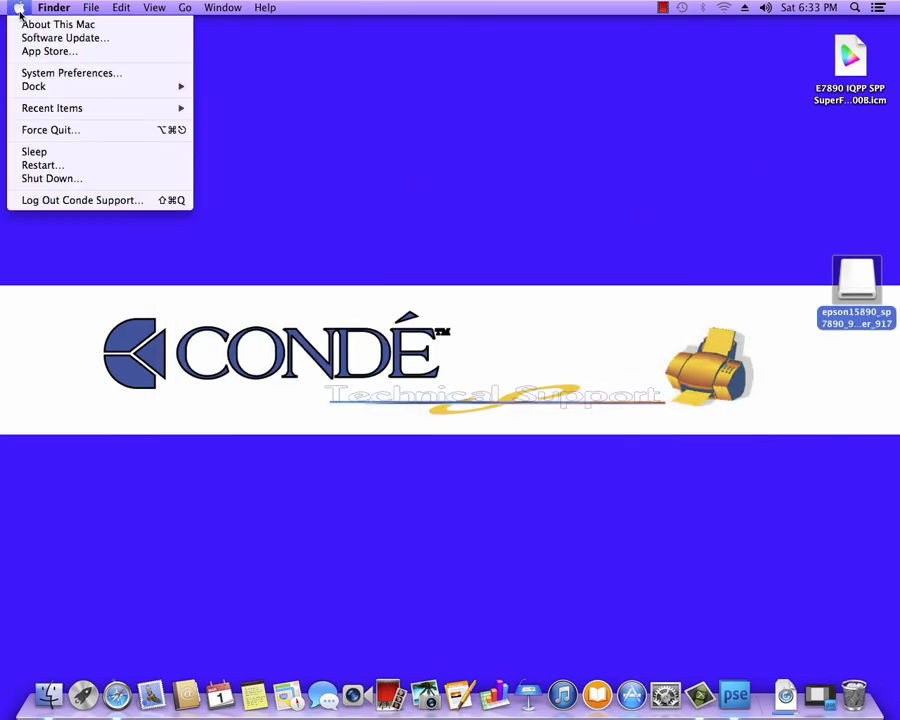
left_click(71, 72)
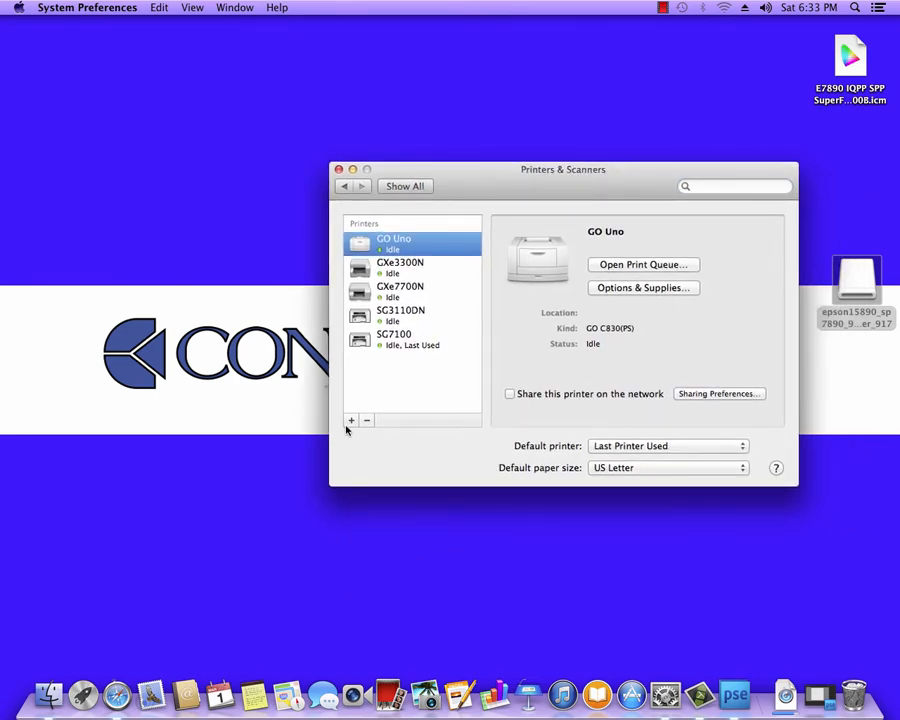
left_click(351, 420)
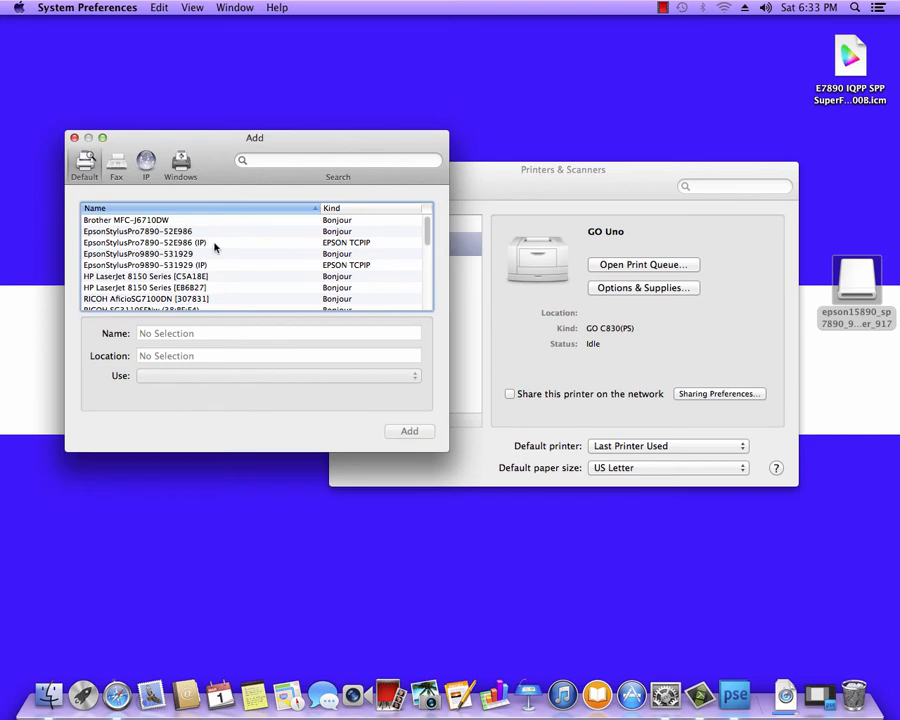
mouse_move(240, 251)
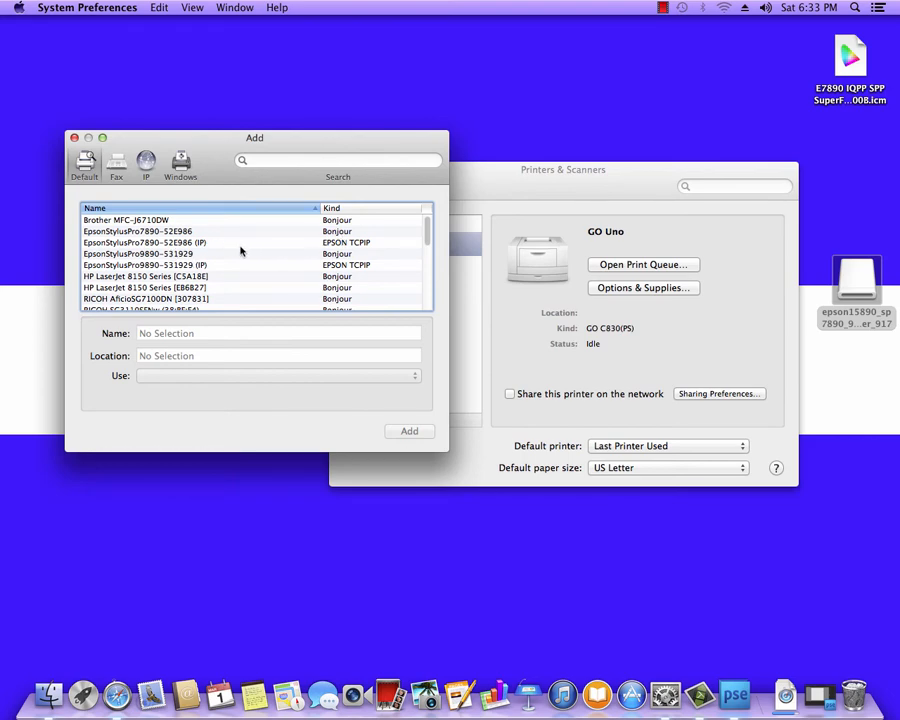
mouse_move(158, 231)
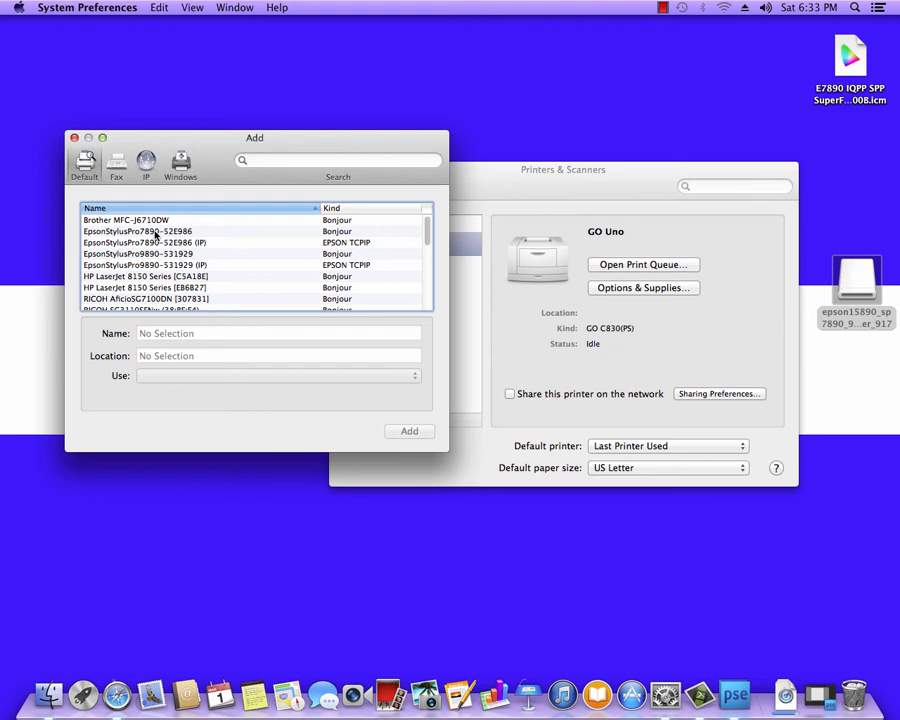
Add the IP-connected EpsonStylusPro7890 under the name 'E7890 Pro Photo'
left_click(138, 231)
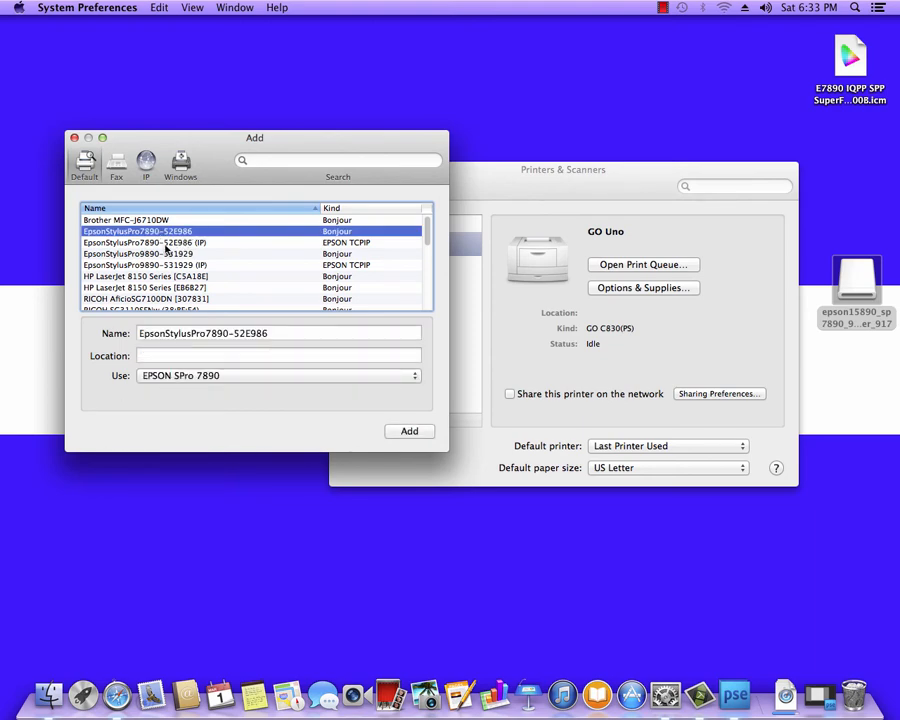
left_click(200, 242)
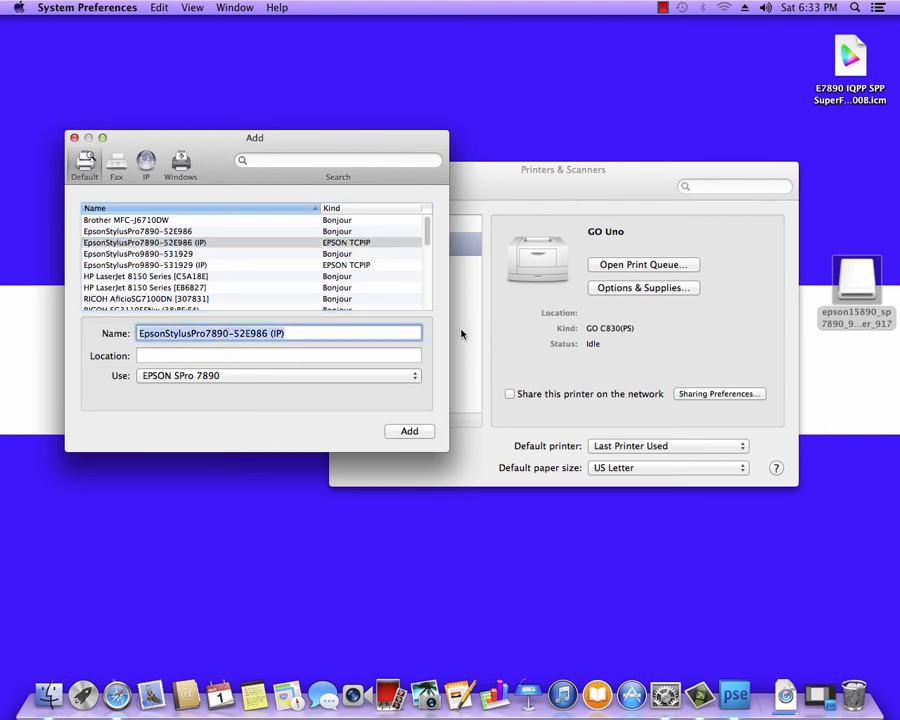
type("E7890 Pro P")
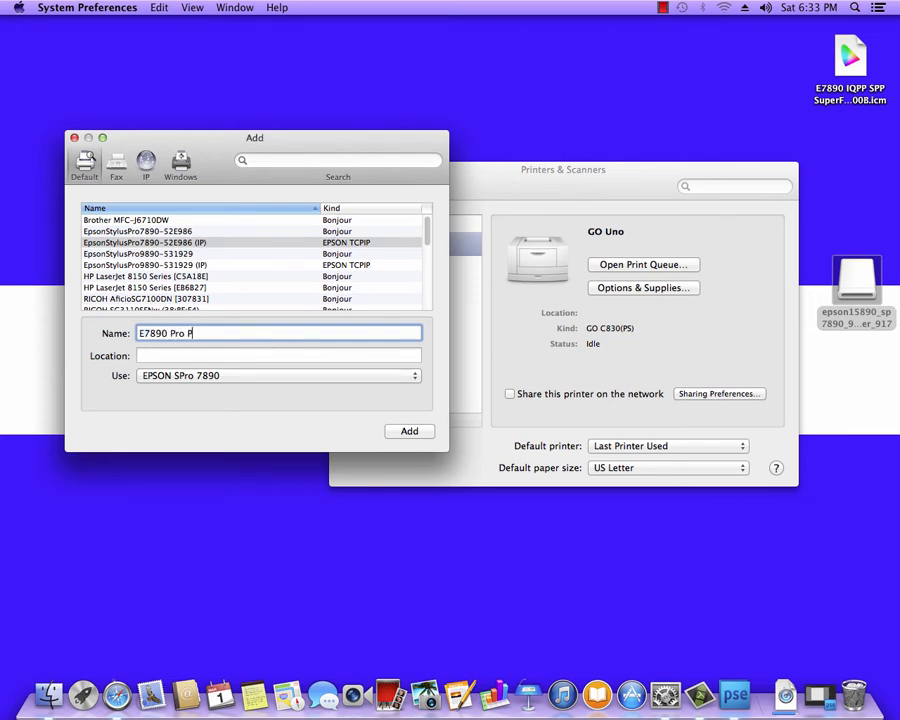
type("hoto")
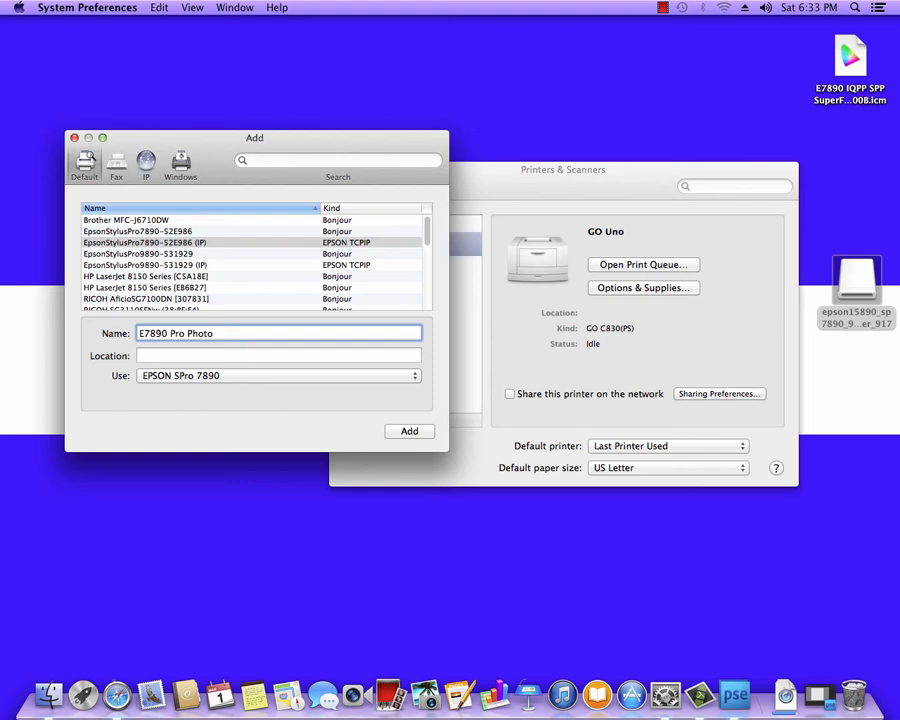
mouse_move(297, 440)
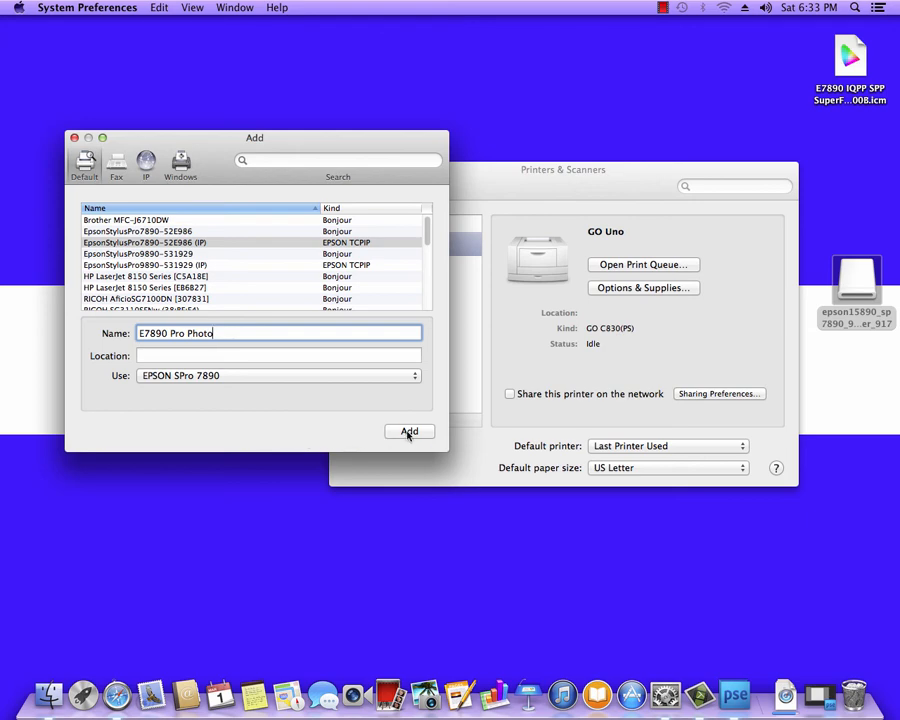
left_click(408, 431)
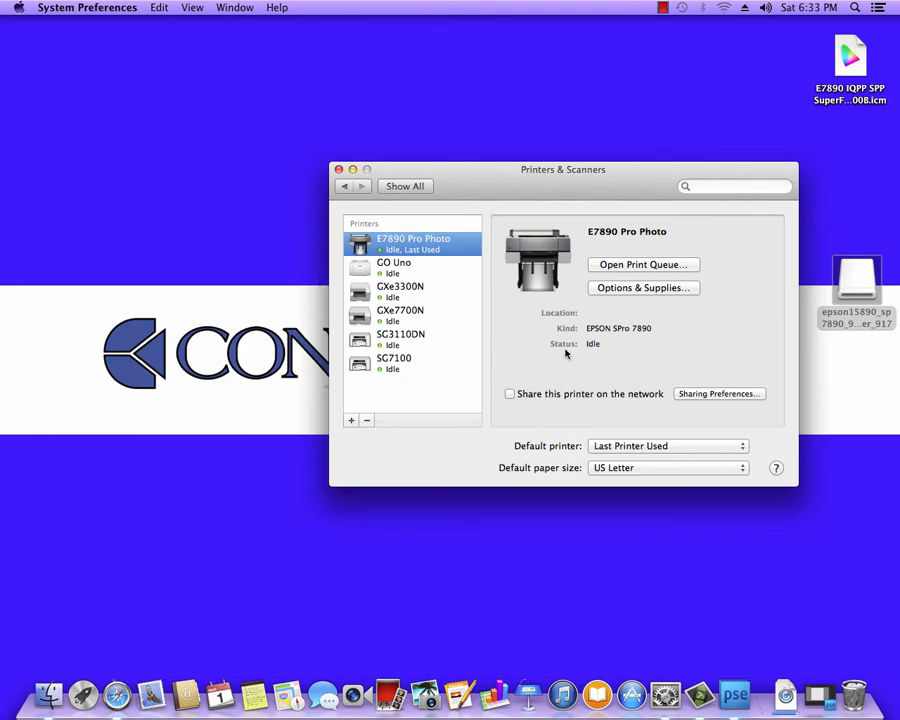
left_click_drag(563, 169, 478, 133)
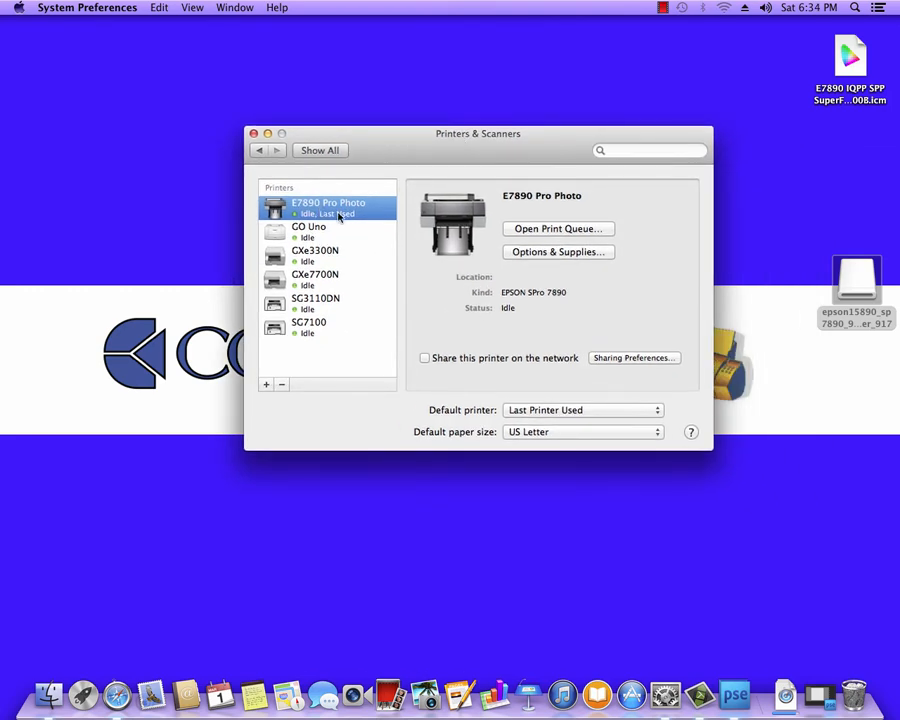
mouse_move(212, 157)
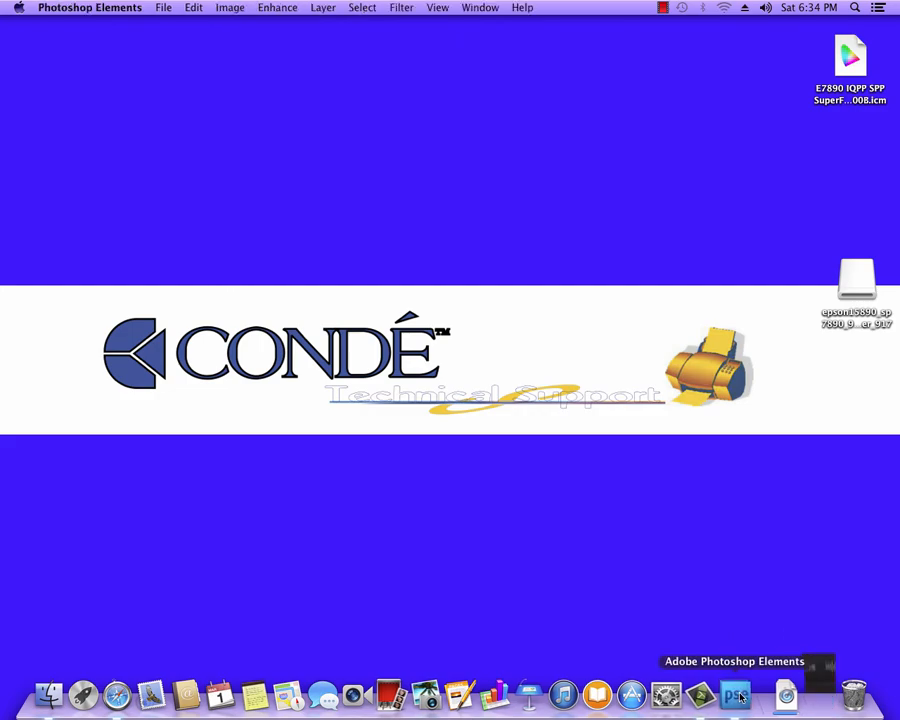
Switch to Photoshop Elements with its blank Untitled-1 document and show the File menu
left_click(735, 692)
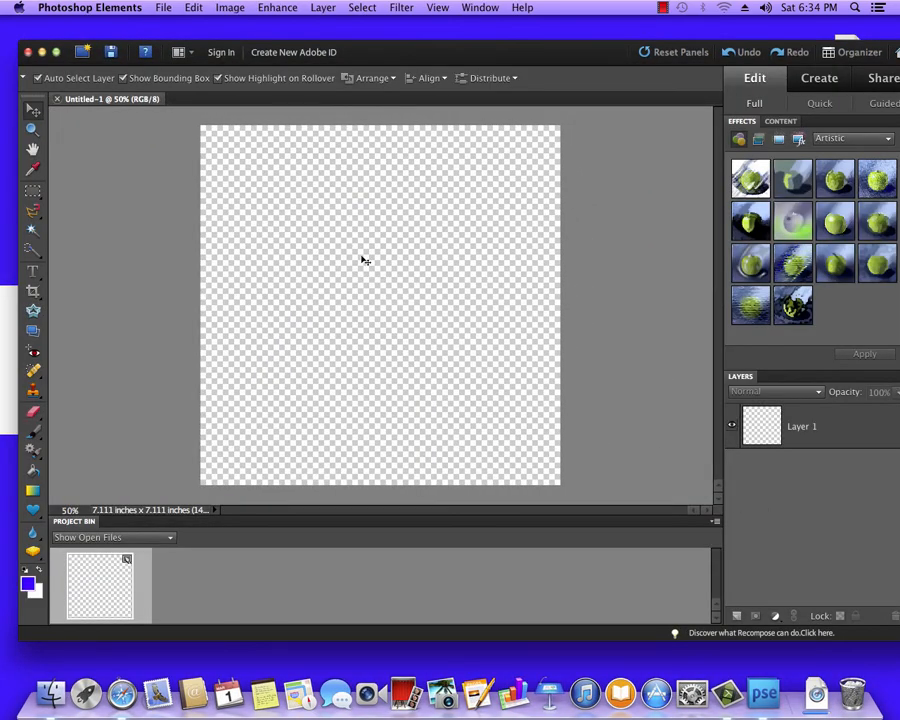
mouse_move(454, 280)
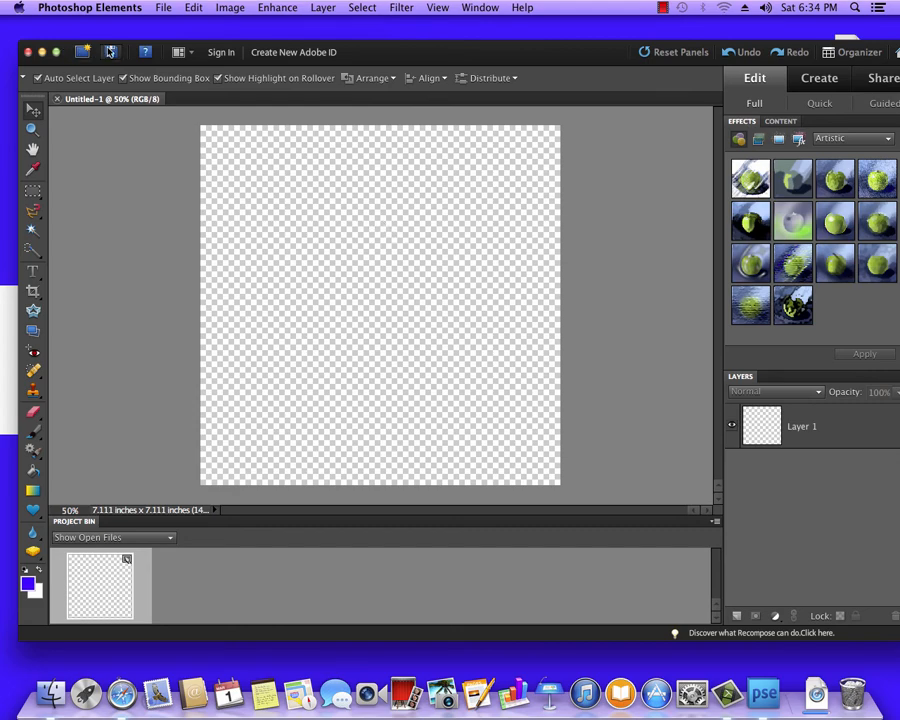
left_click(171, 7)
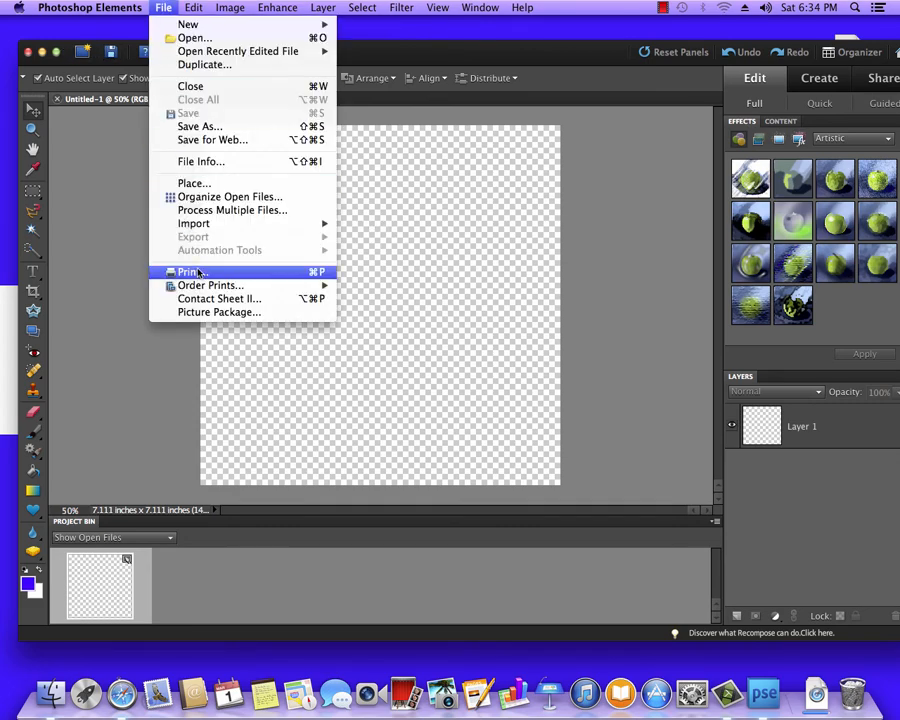
Open the Print dialog for the blank image and review Color Management under More Options
left_click(189, 271)
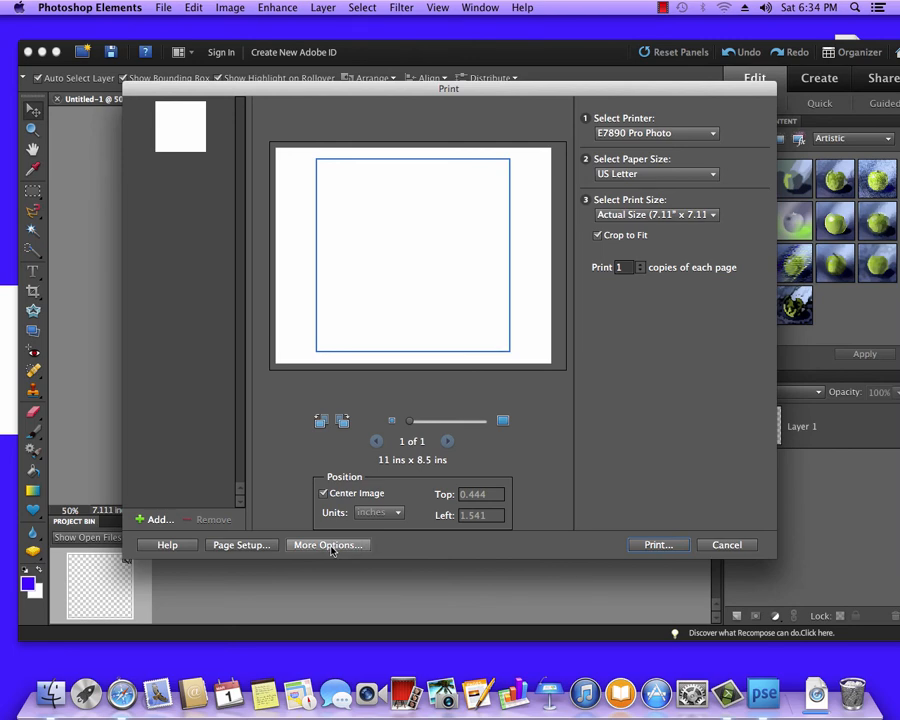
left_click(328, 545)
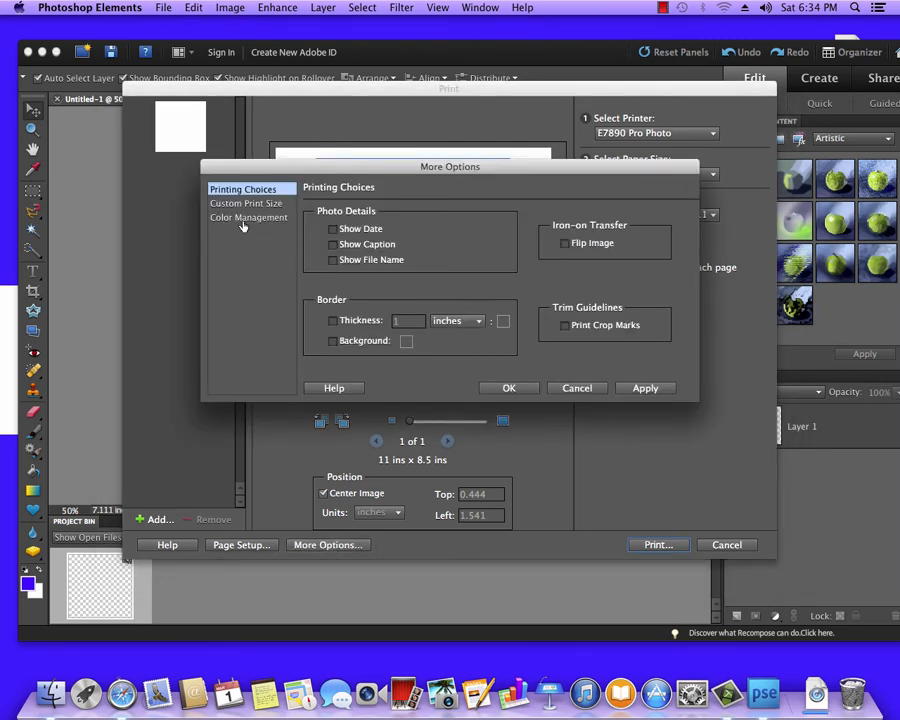
left_click(248, 217)
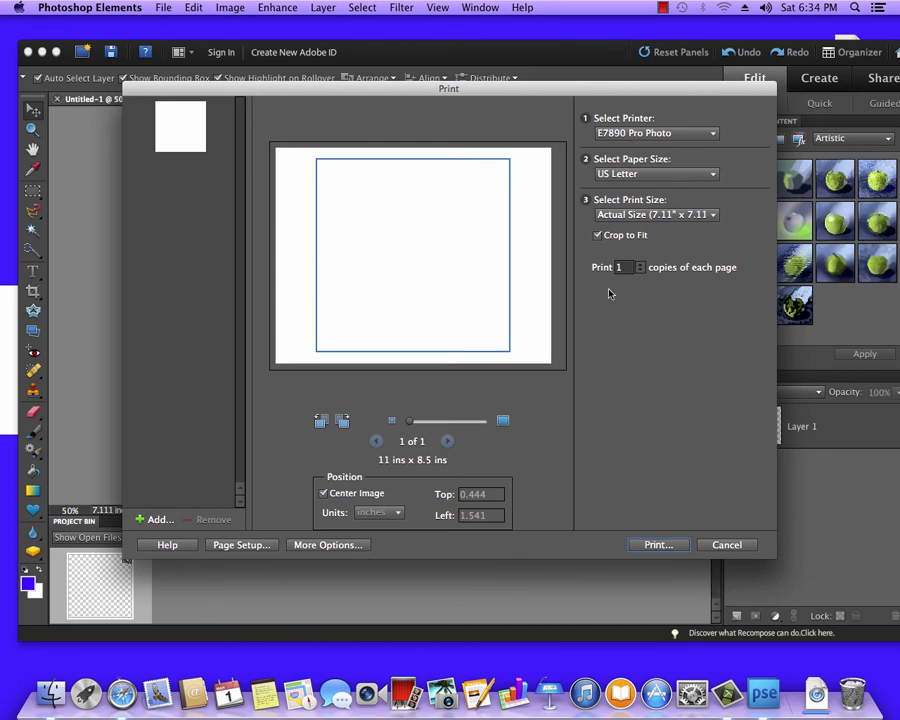
mouse_move(259, 297)
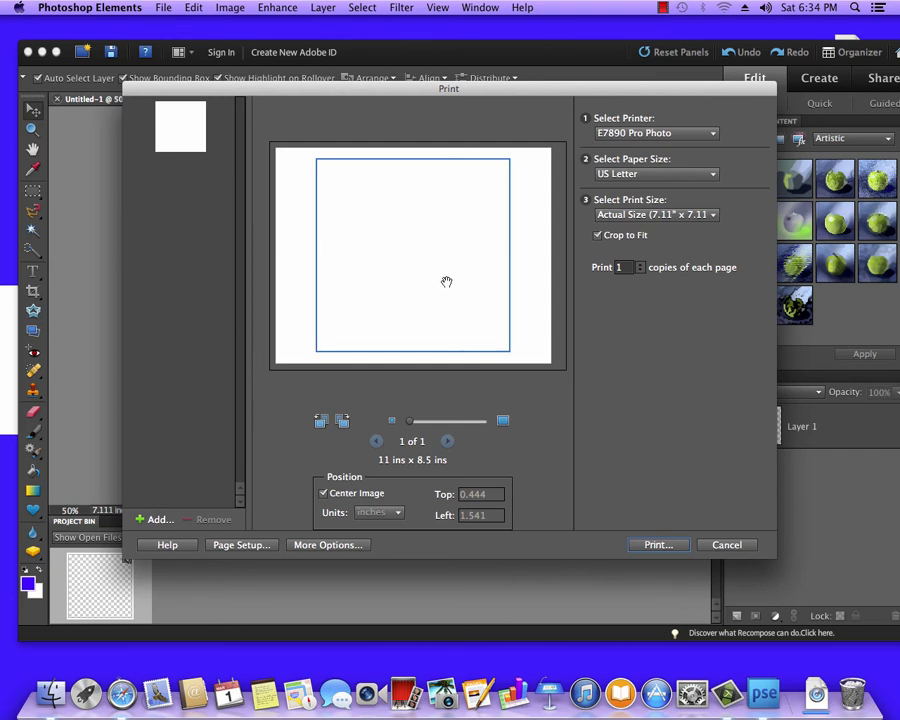
mouse_move(650, 426)
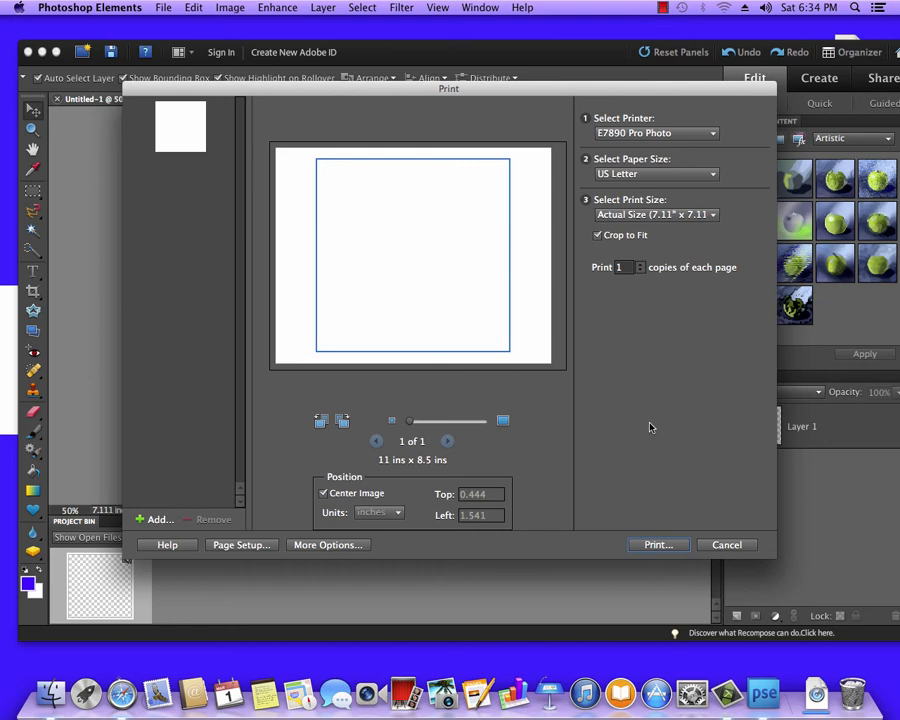
mouse_move(565, 186)
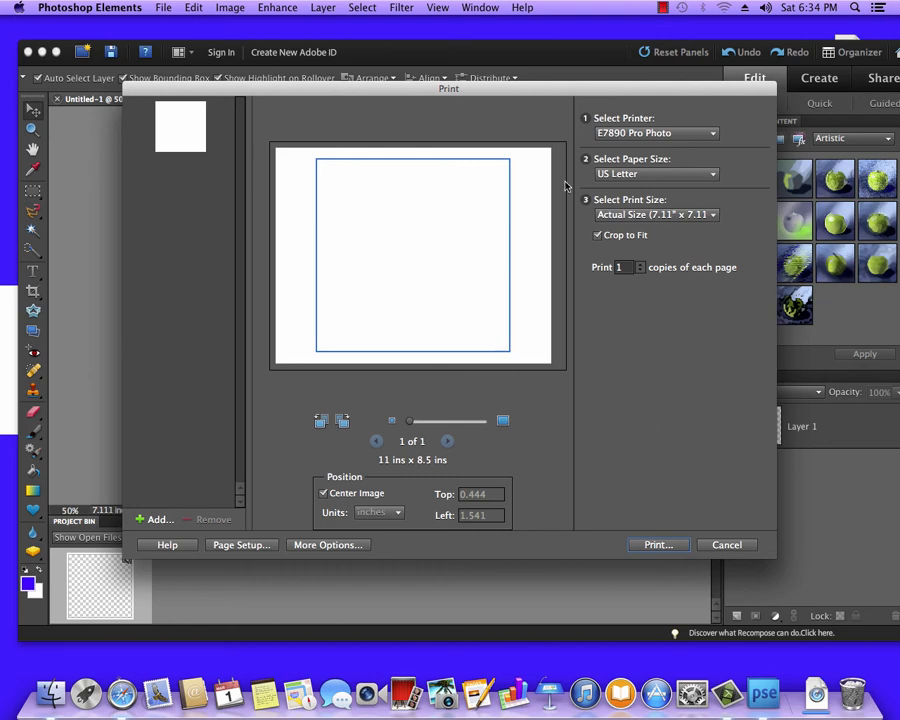
mouse_move(593, 199)
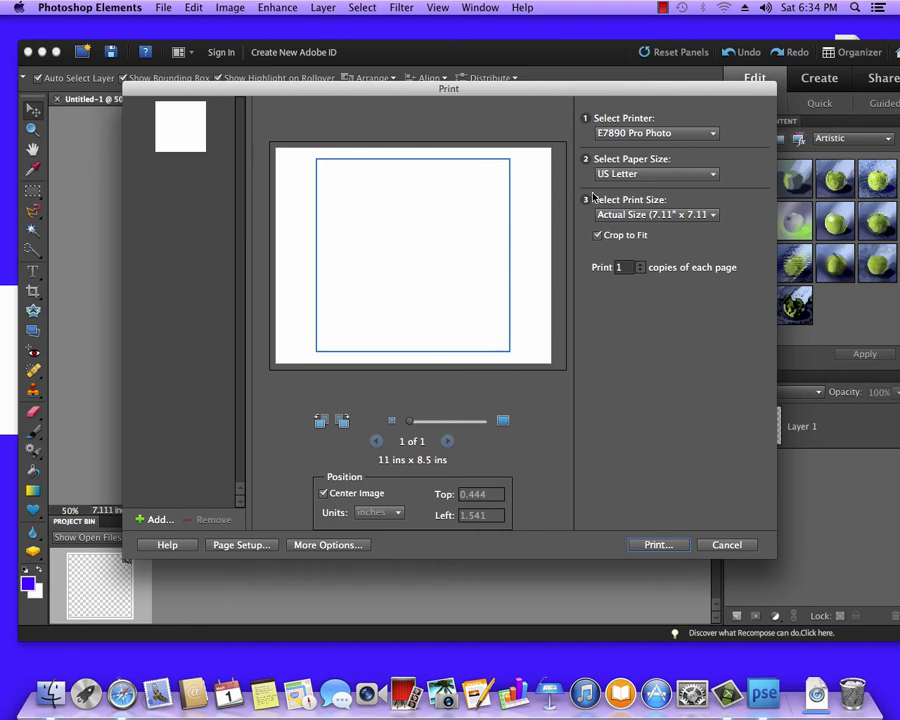
mouse_move(519, 514)
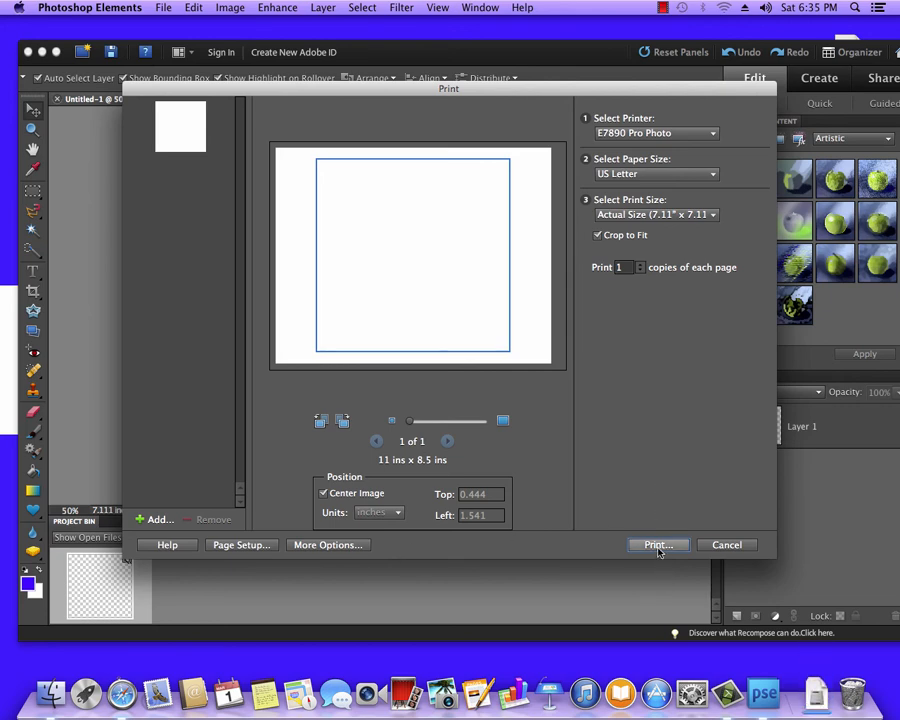
Continue past the low-resolution warning and show the E7890's Printer Settings pane
left_click(657, 544)
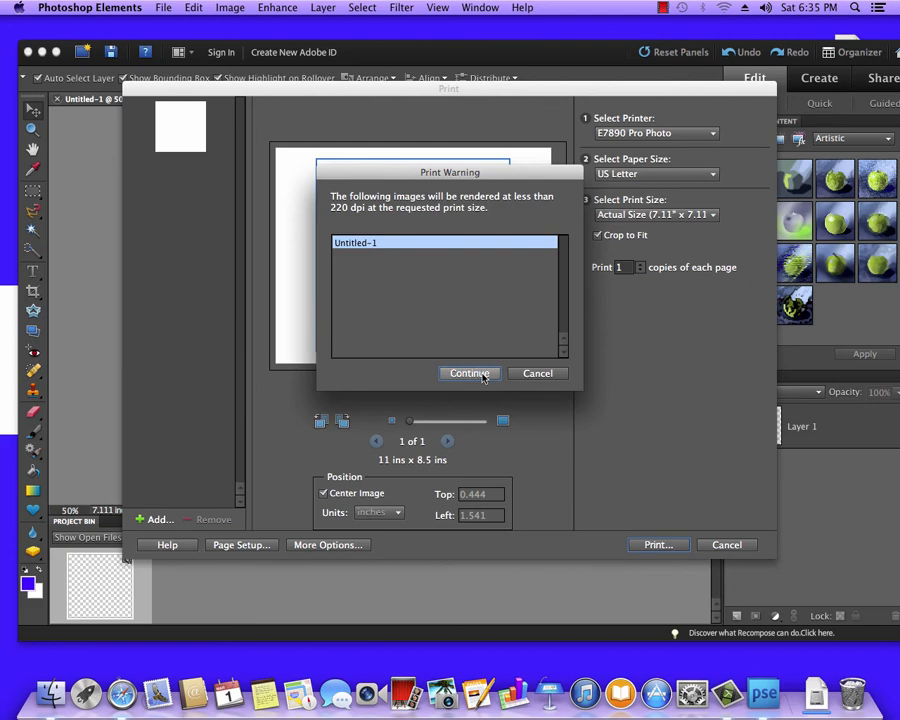
left_click(469, 373)
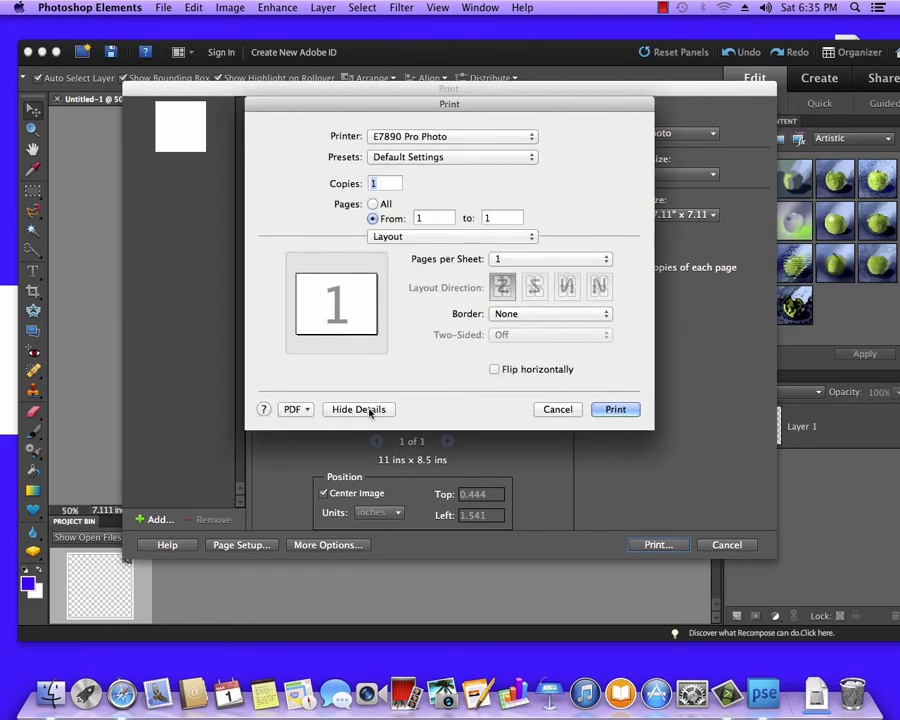
left_click(358, 409)
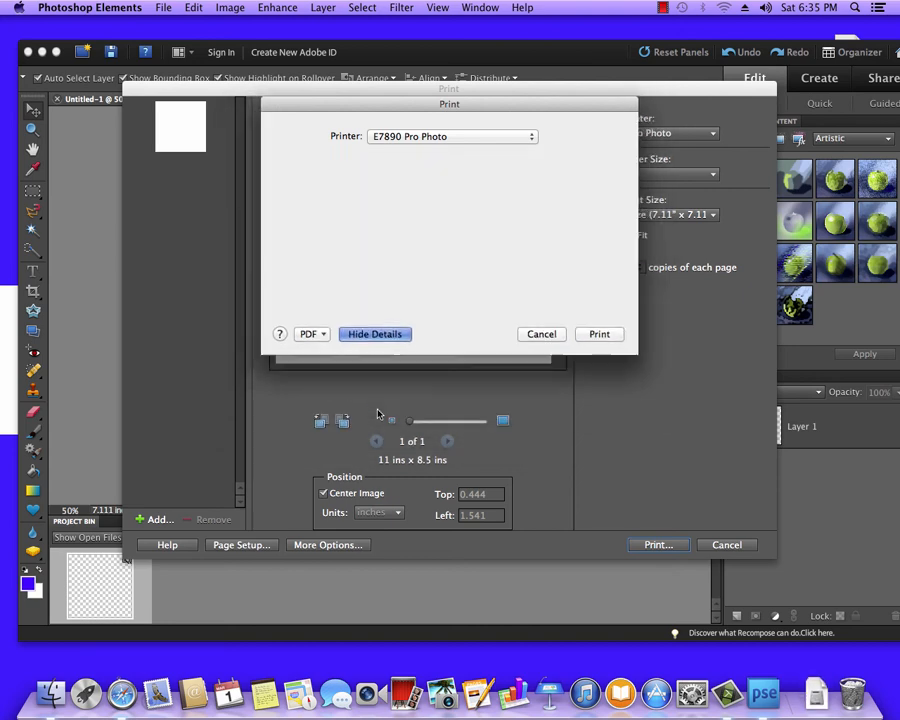
left_click(374, 334)
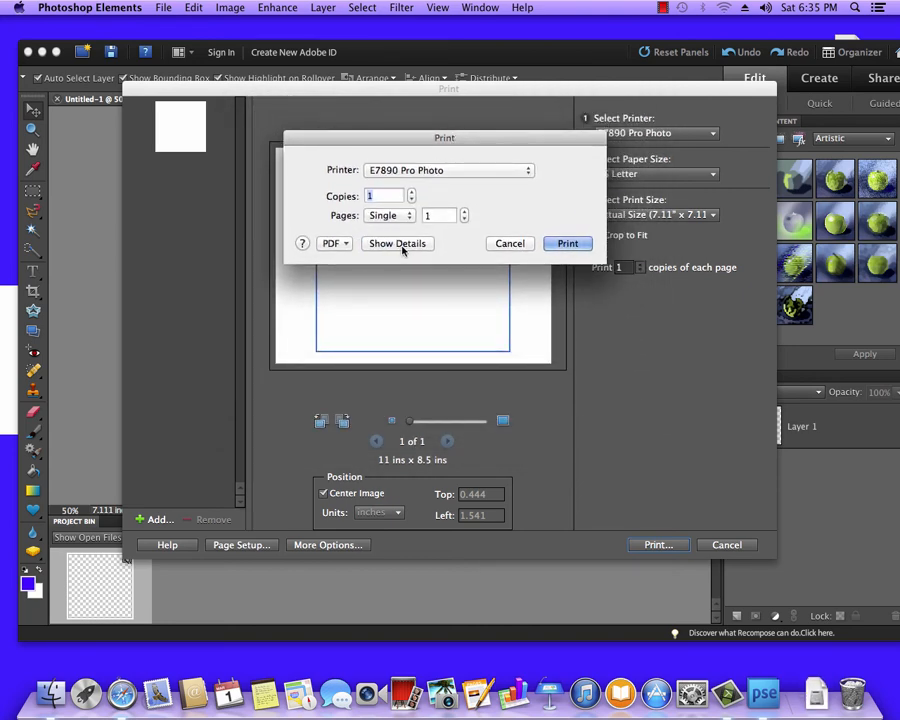
left_click(397, 243)
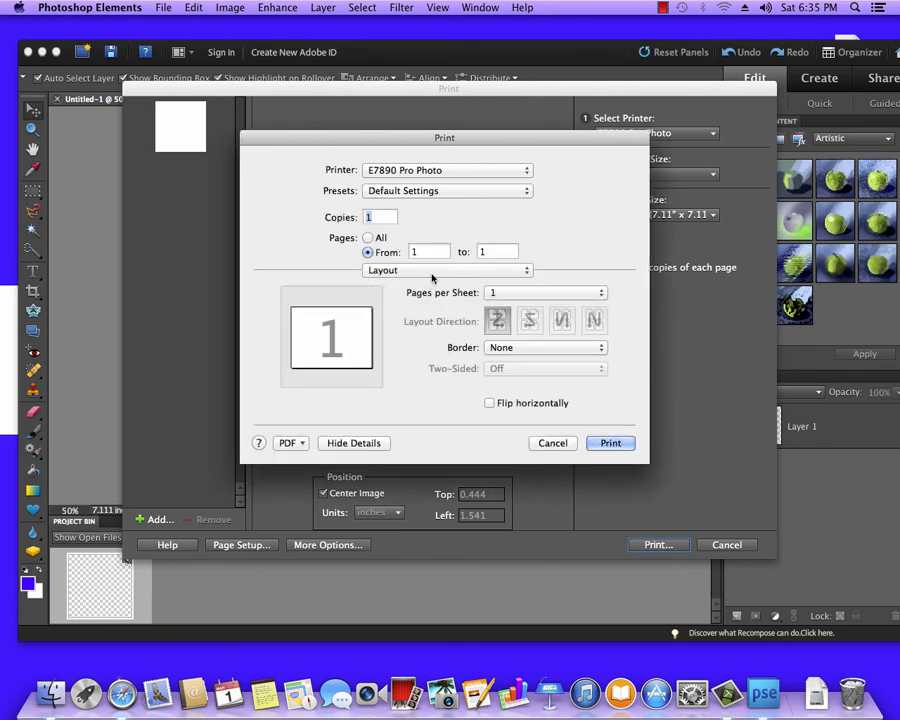
mouse_move(380, 289)
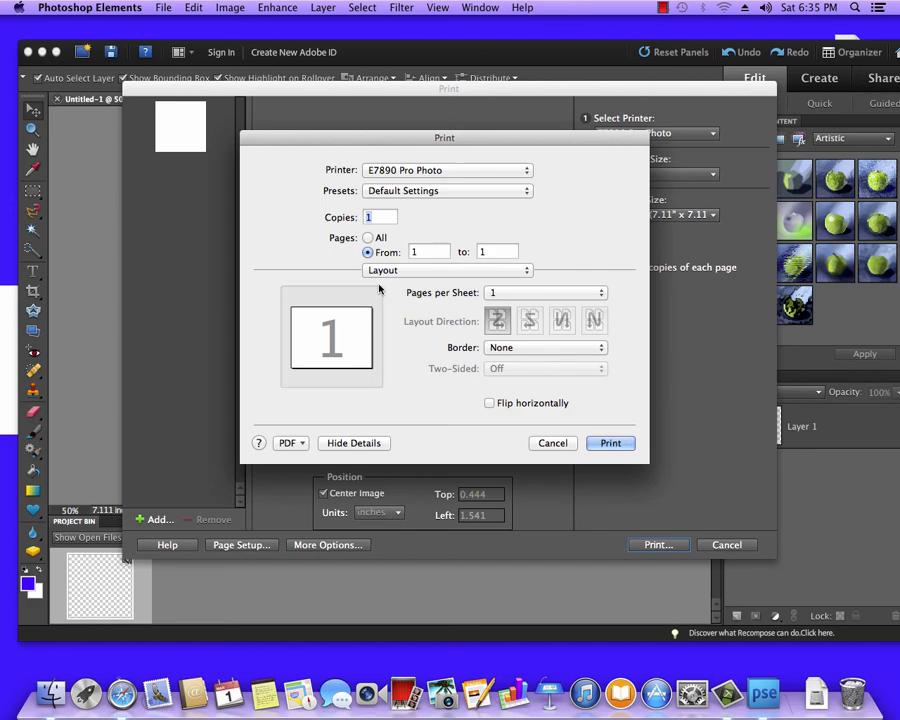
left_click(445, 270)
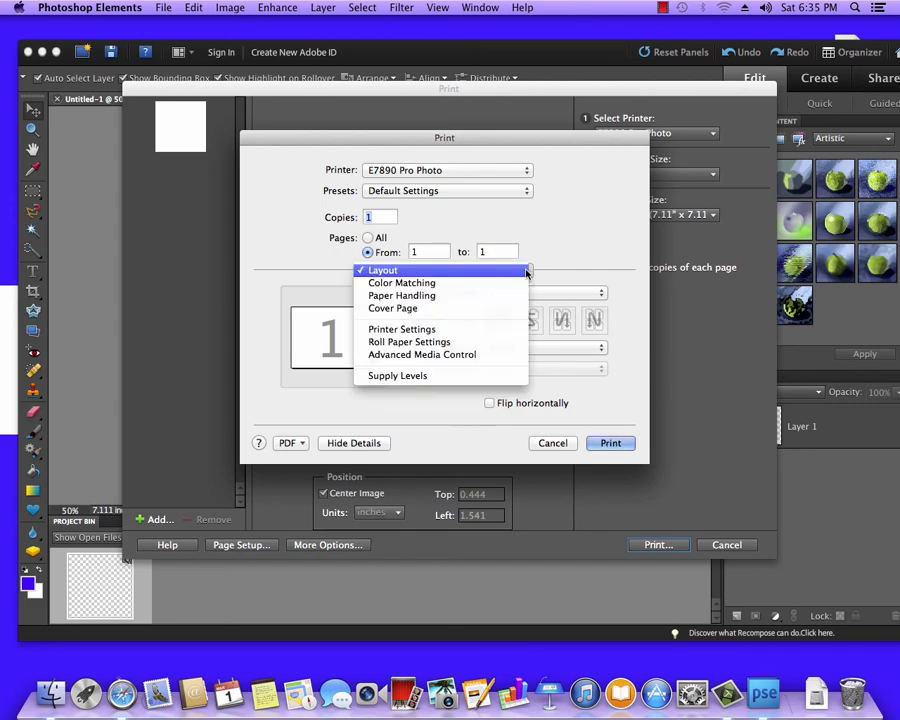
left_click(382, 270)
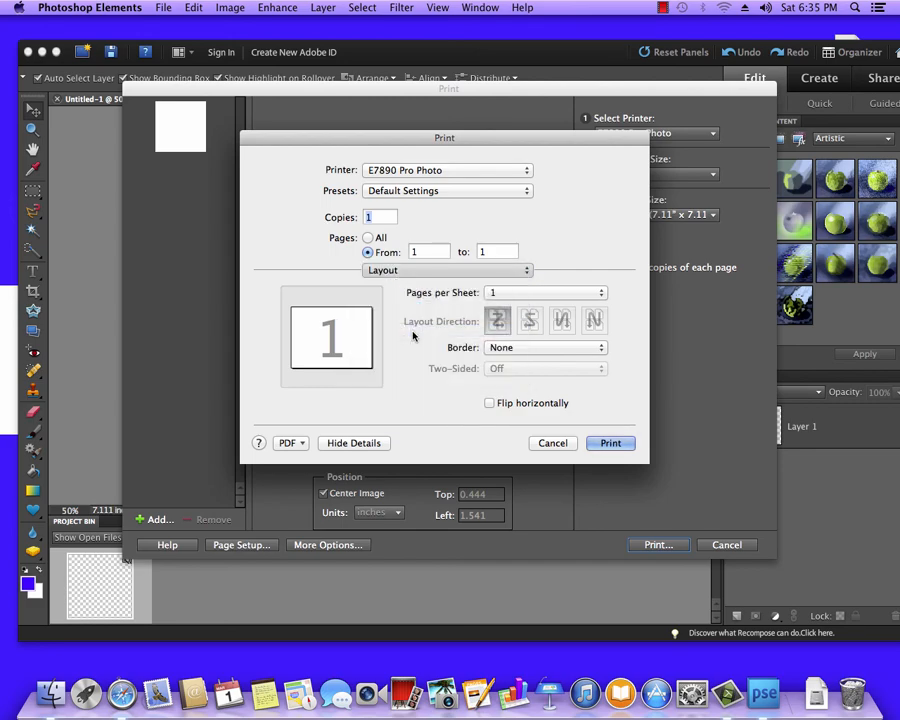
left_click(445, 270)
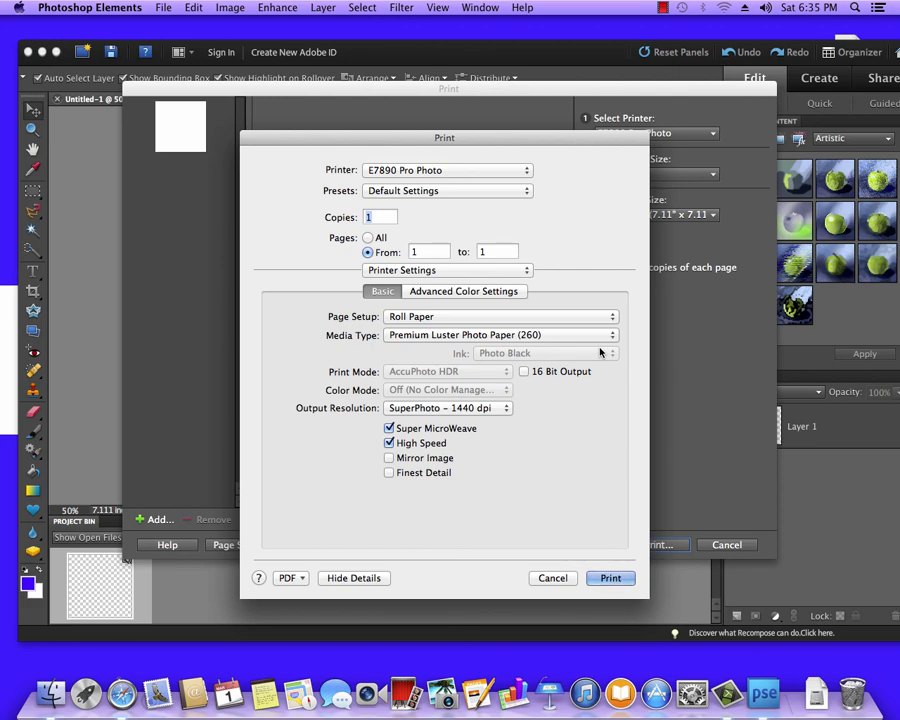
Choose Enhanced Matte Paper, SuperPhoto - 2880 dpi resolution, and turn on Mirror Image
left_click(500, 335)
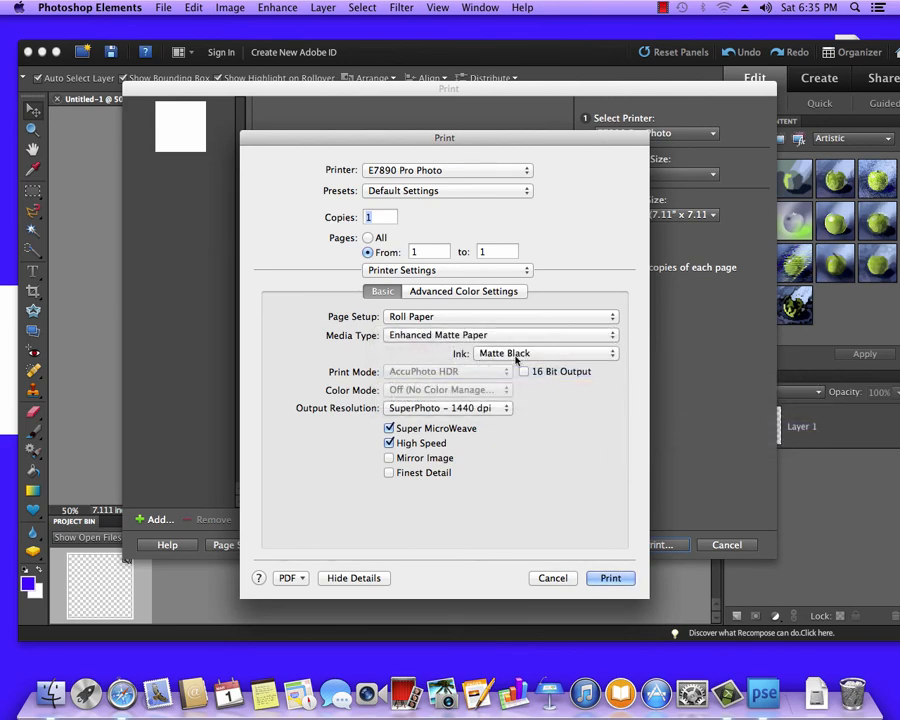
left_click(447, 407)
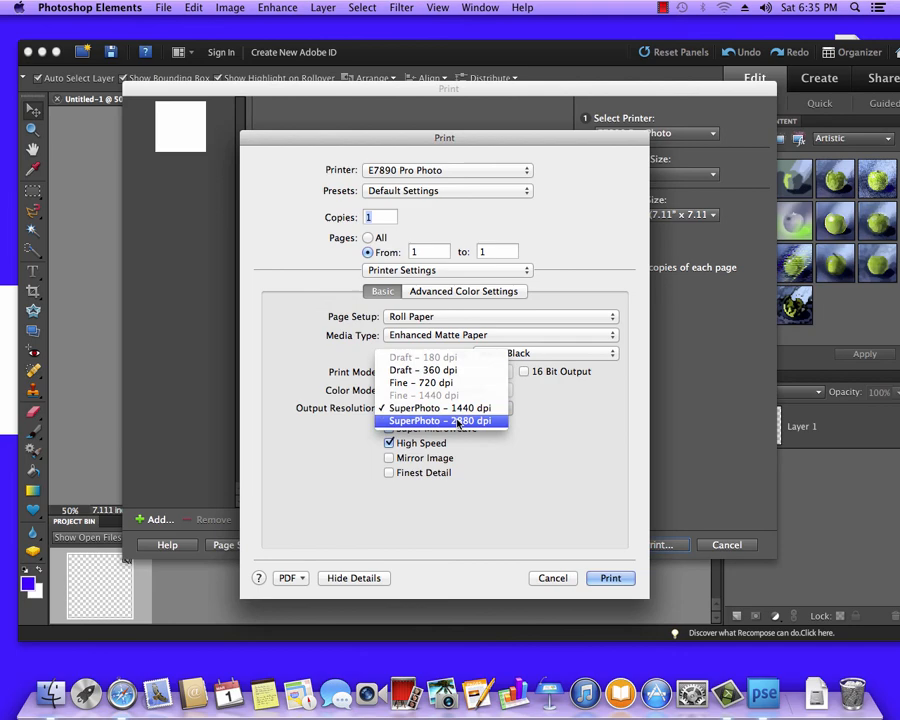
left_click(433, 420)
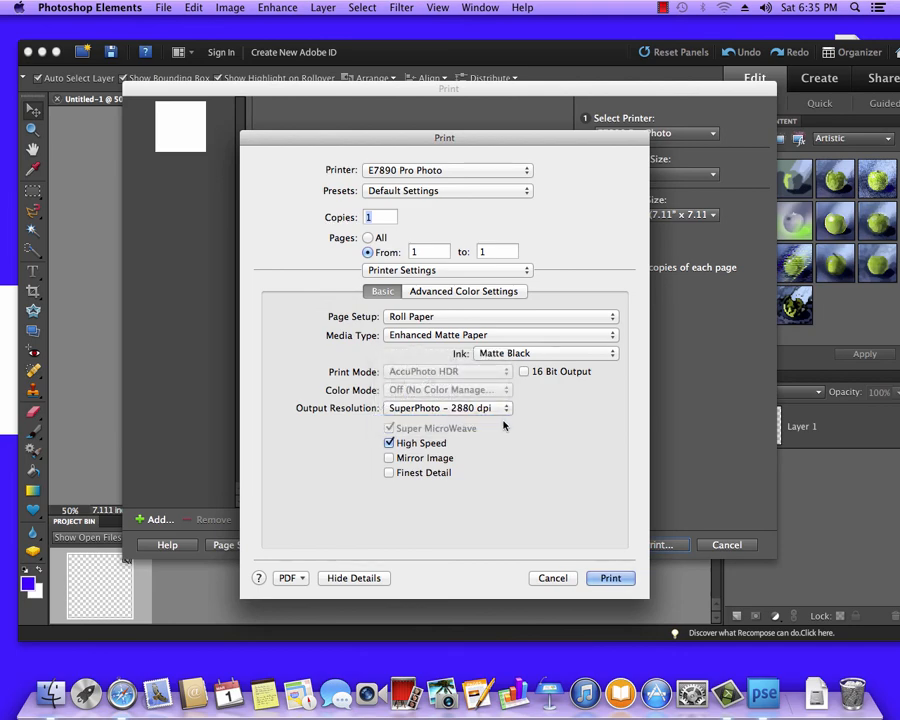
left_click(388, 457)
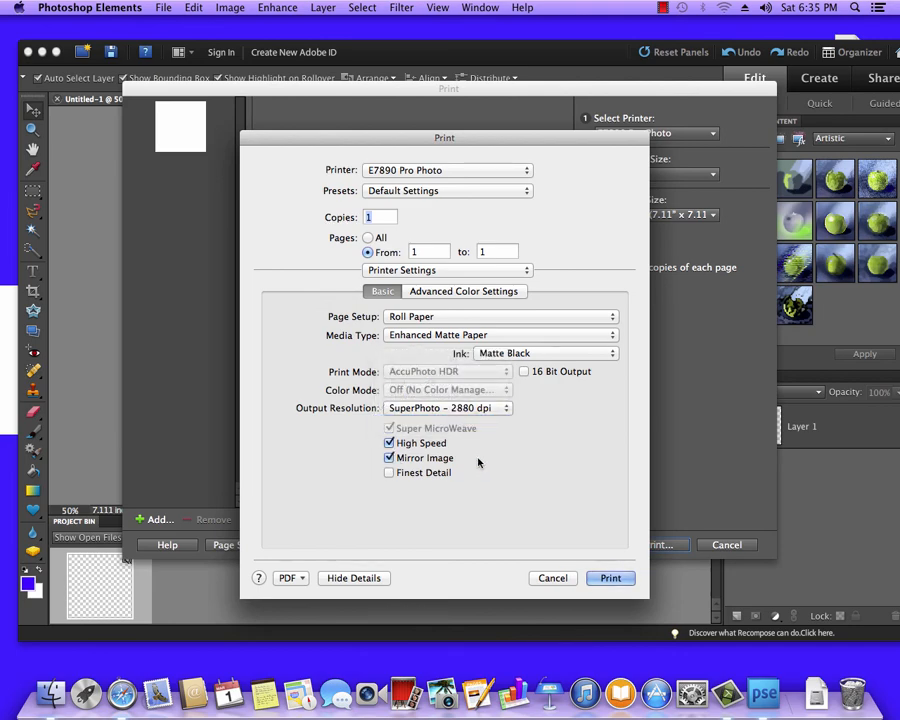
mouse_move(453, 248)
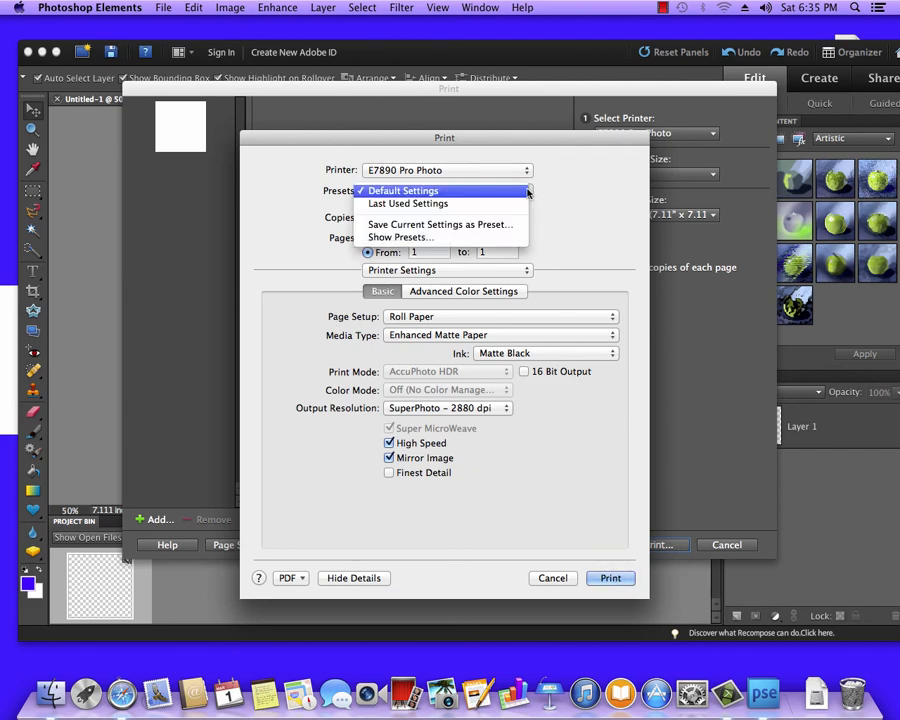
mouse_move(440, 224)
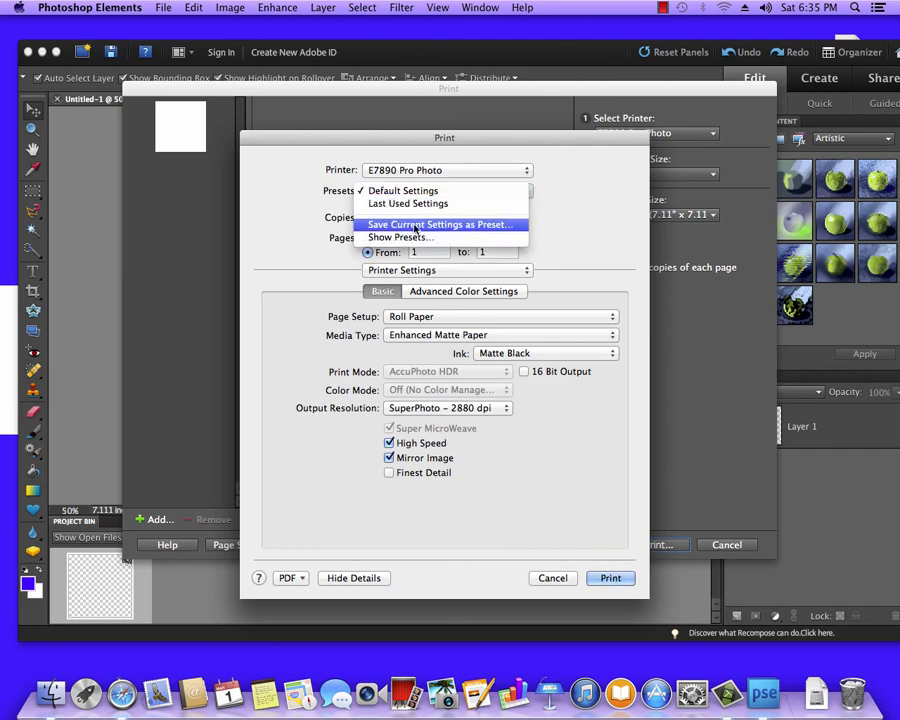
Save the settings as preset 'Conde ICC' and cancel out of the print dialog
left_click(439, 223)
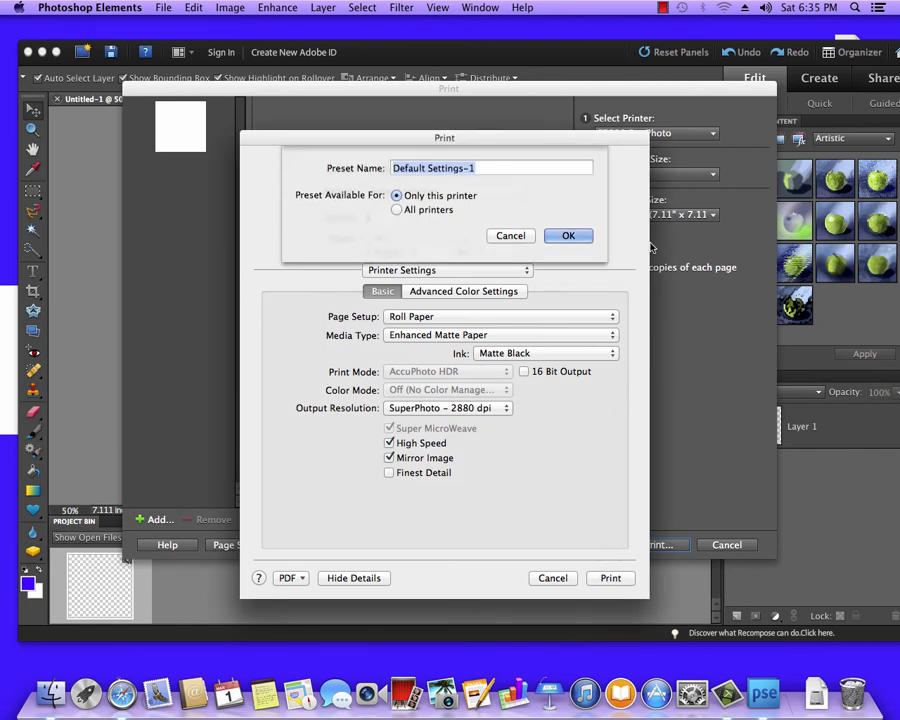
type("Conde ICC")
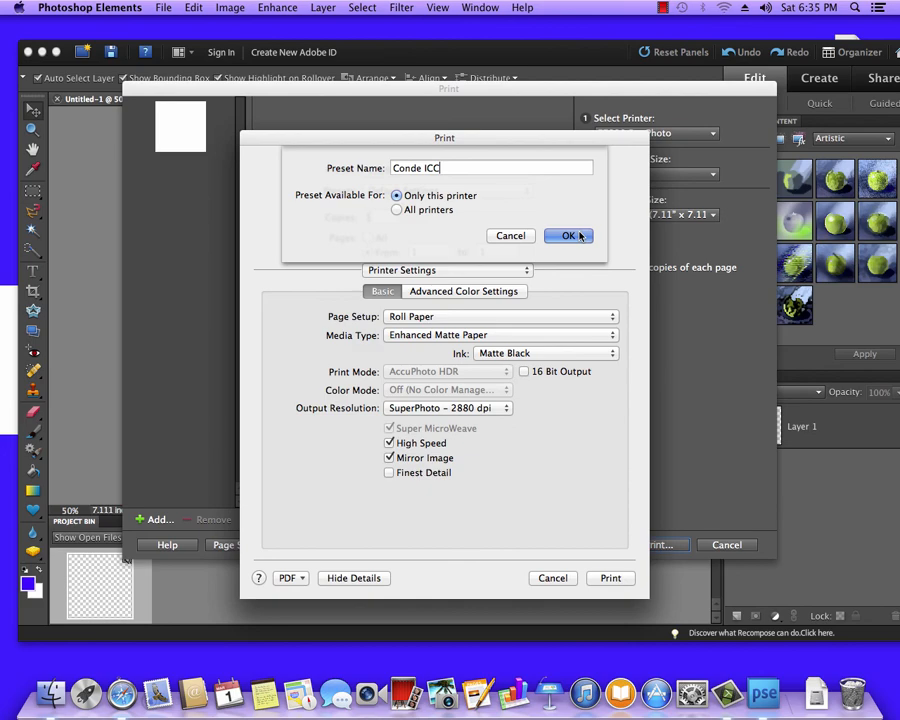
left_click(568, 235)
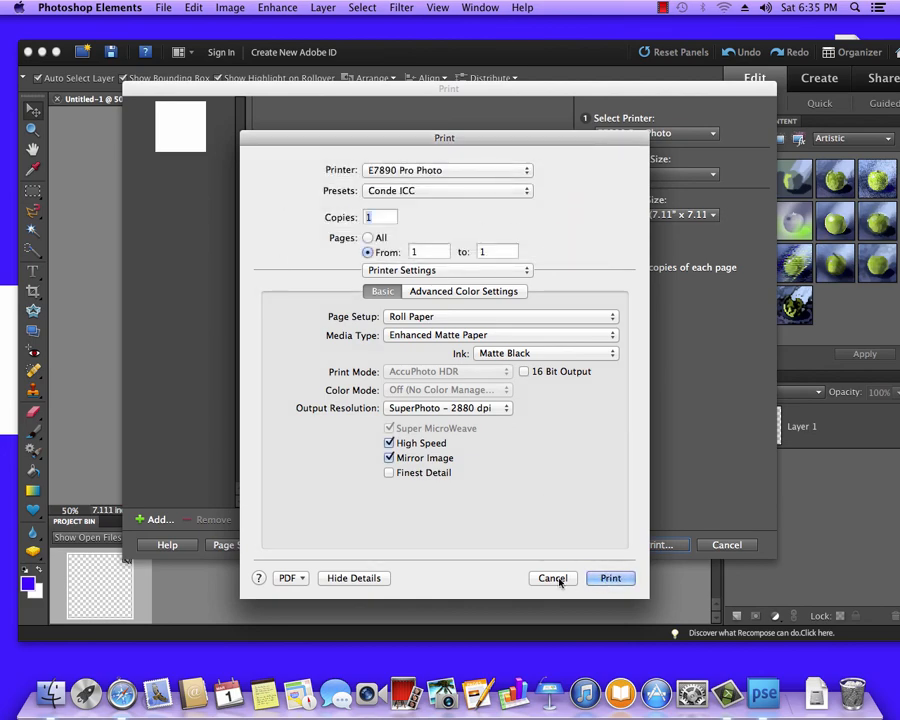
left_click(552, 578)
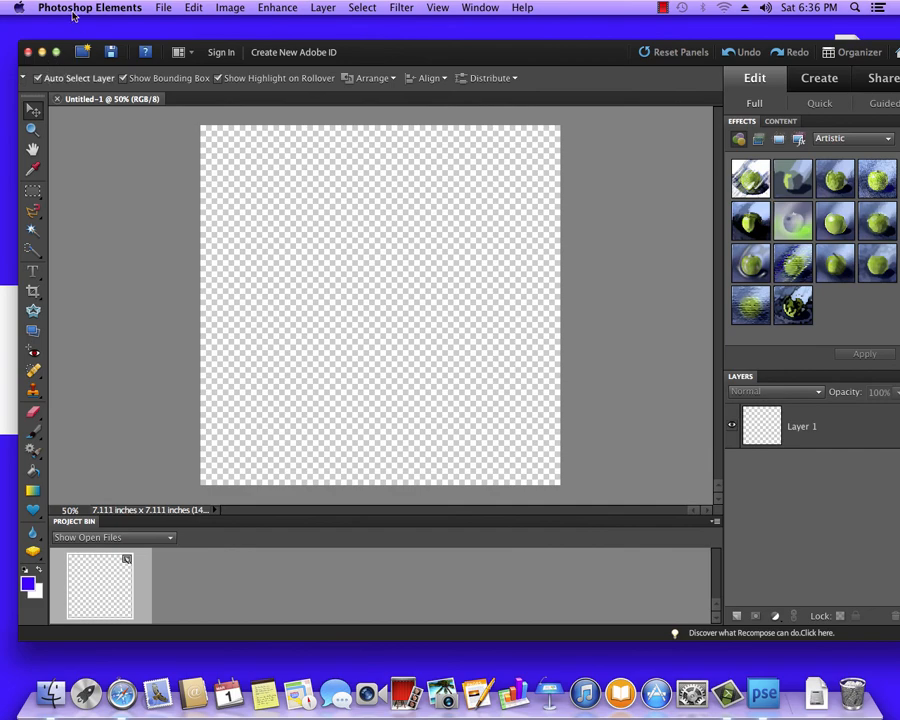
left_click(171, 7)
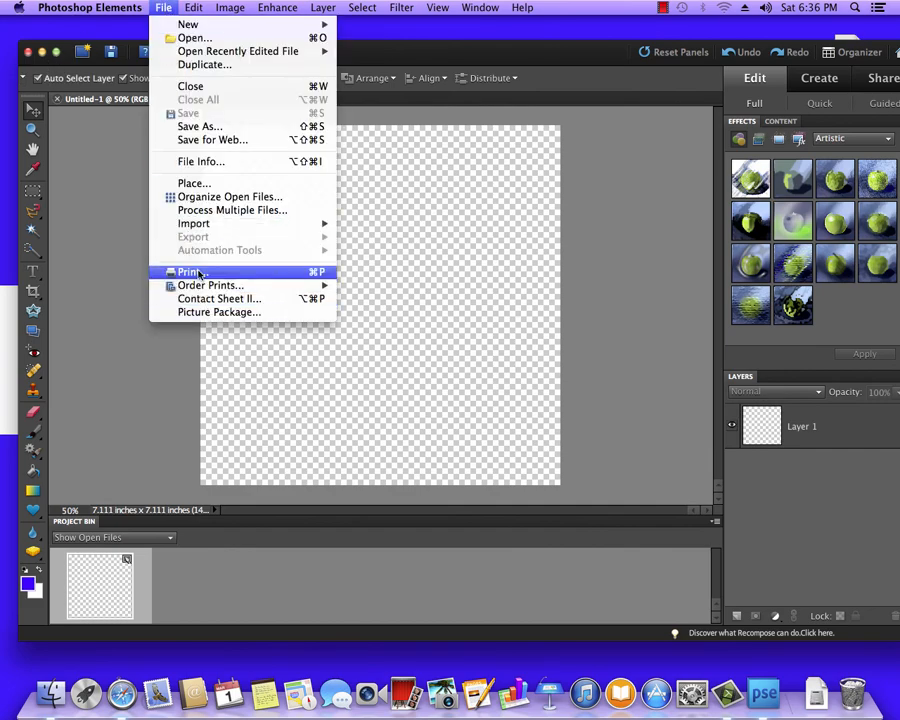
left_click(185, 271)
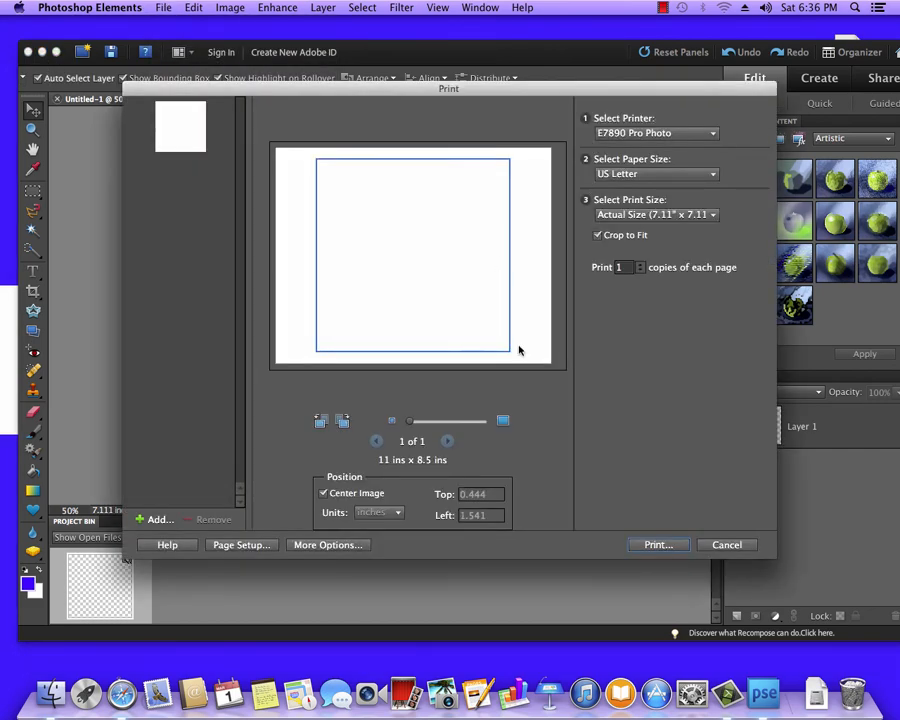
left_click(658, 544)
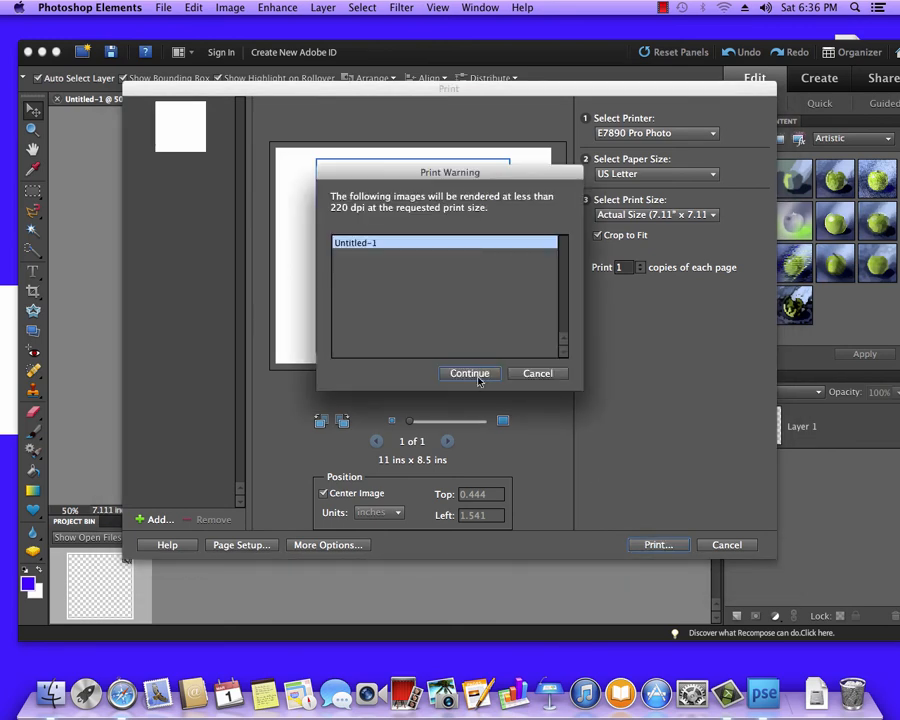
left_click(469, 373)
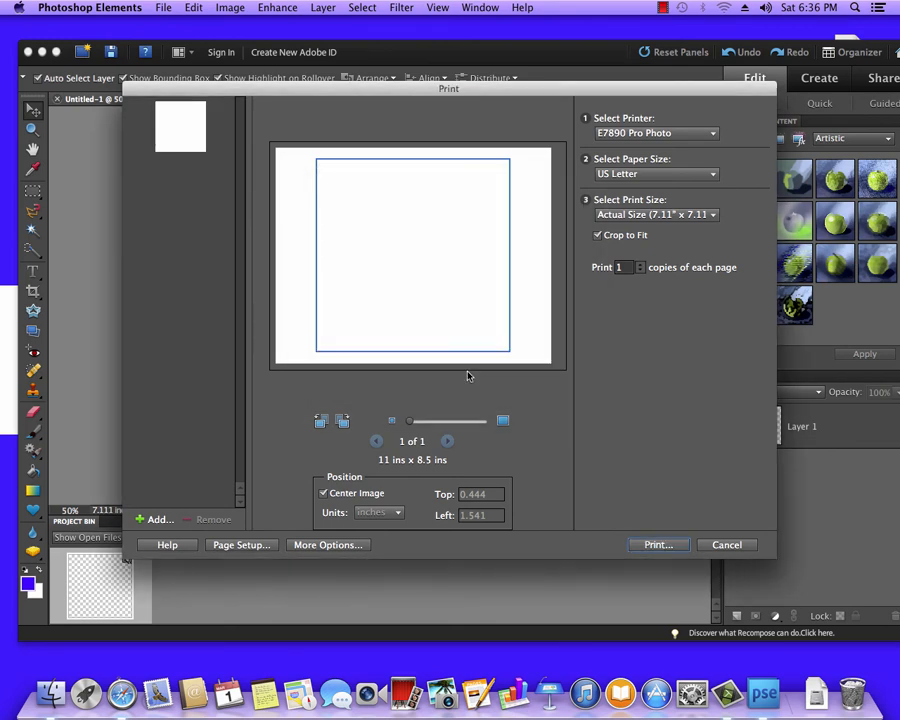
left_click(658, 544)
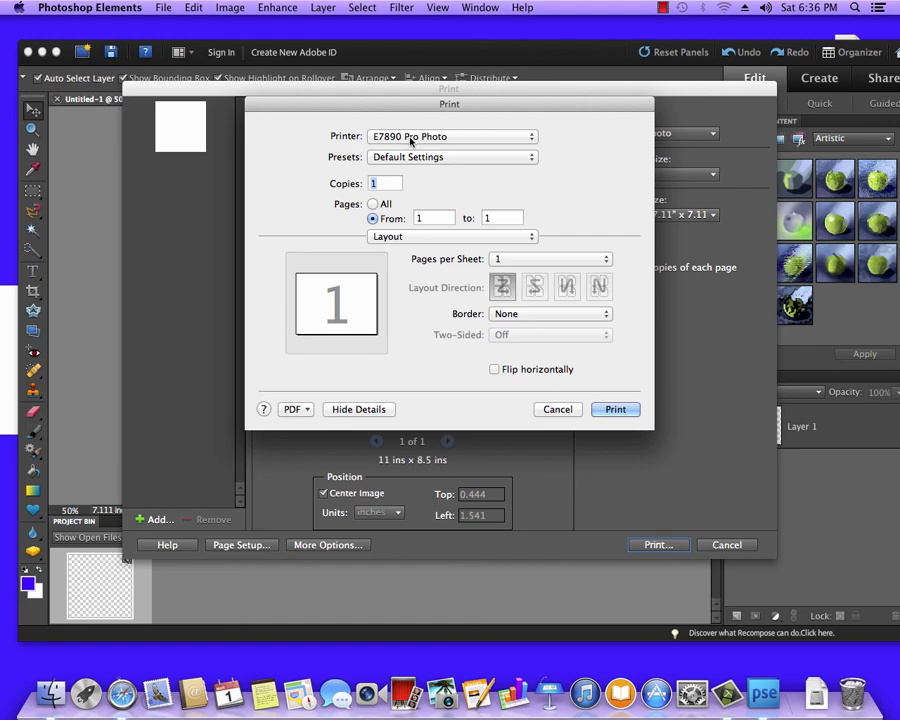
left_click(452, 157)
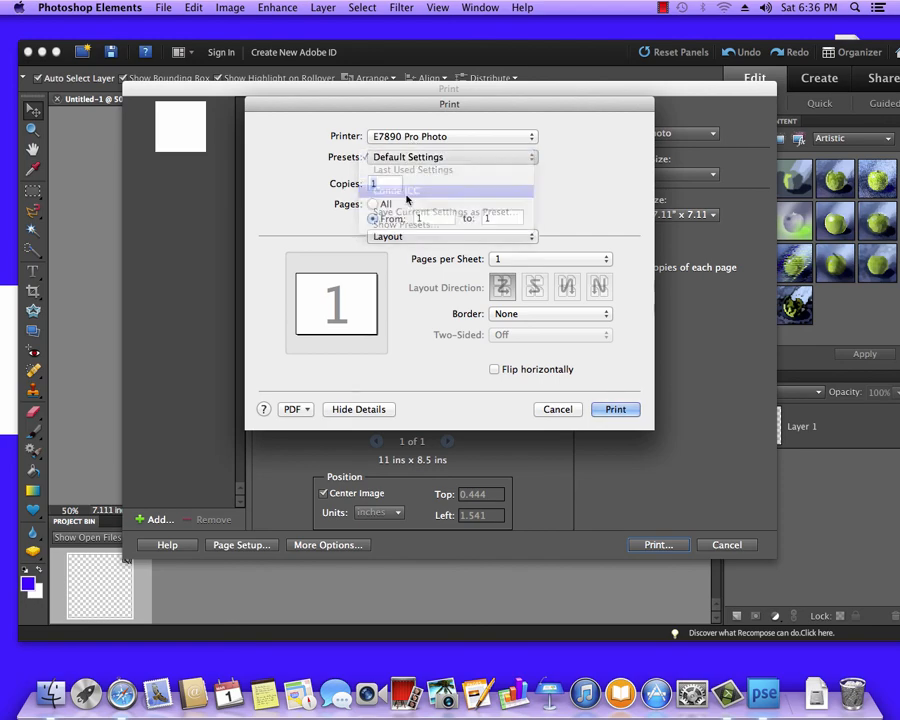
left_click(408, 190)
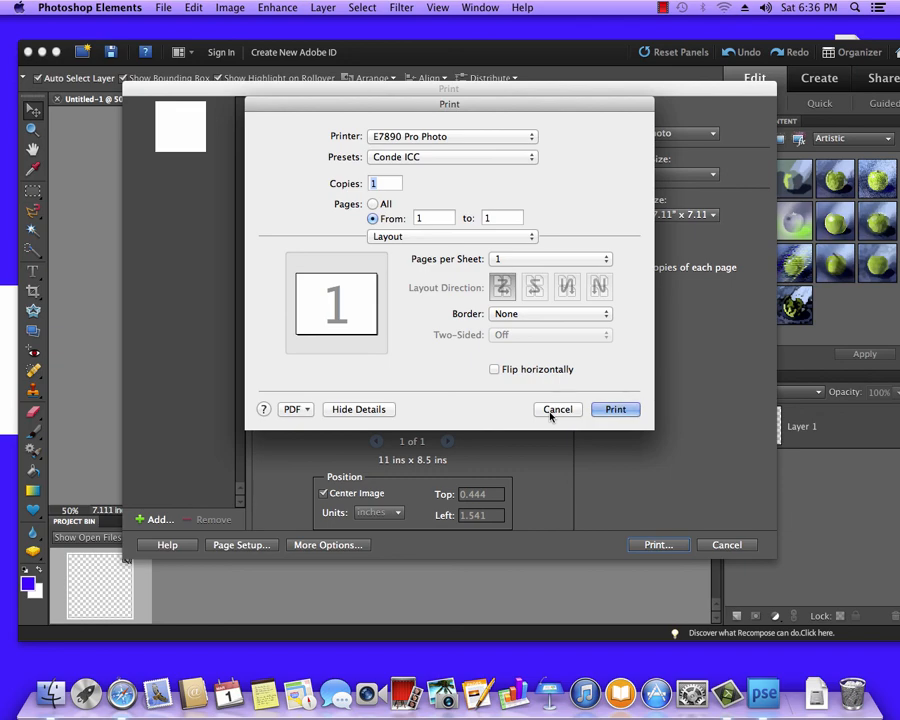
left_click(557, 409)
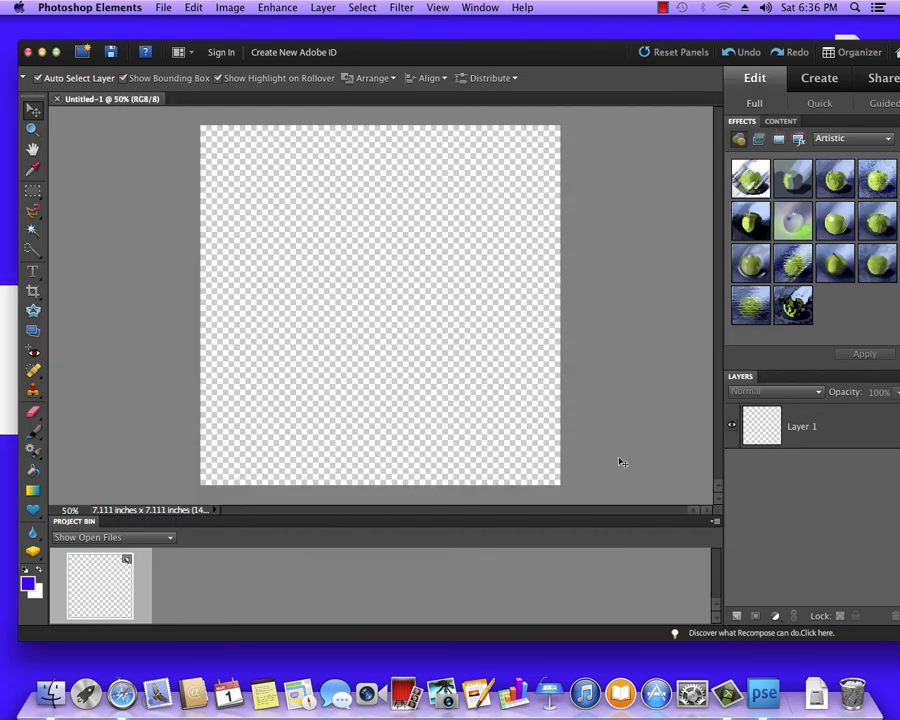